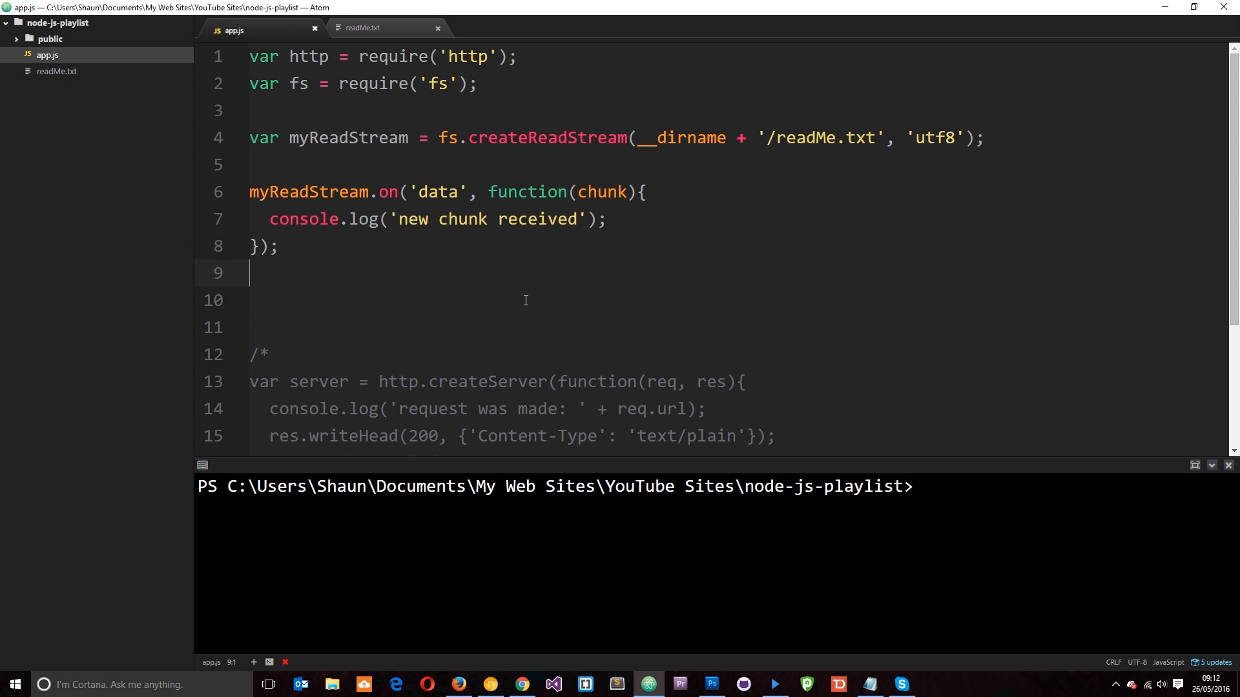
pyautogui.moveTo(457, 139)
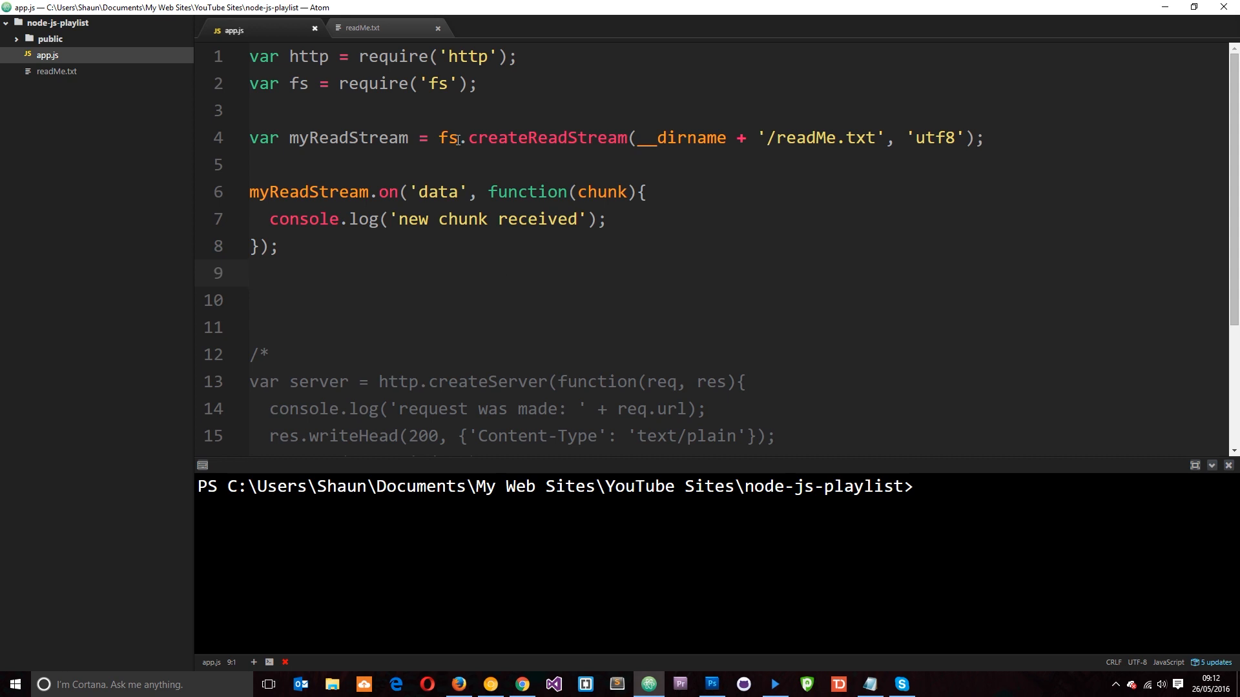
# Review the existing read stream code: the readMe.txt path, the data event and its chunk argument.
pyautogui.doubleClick(545, 138)
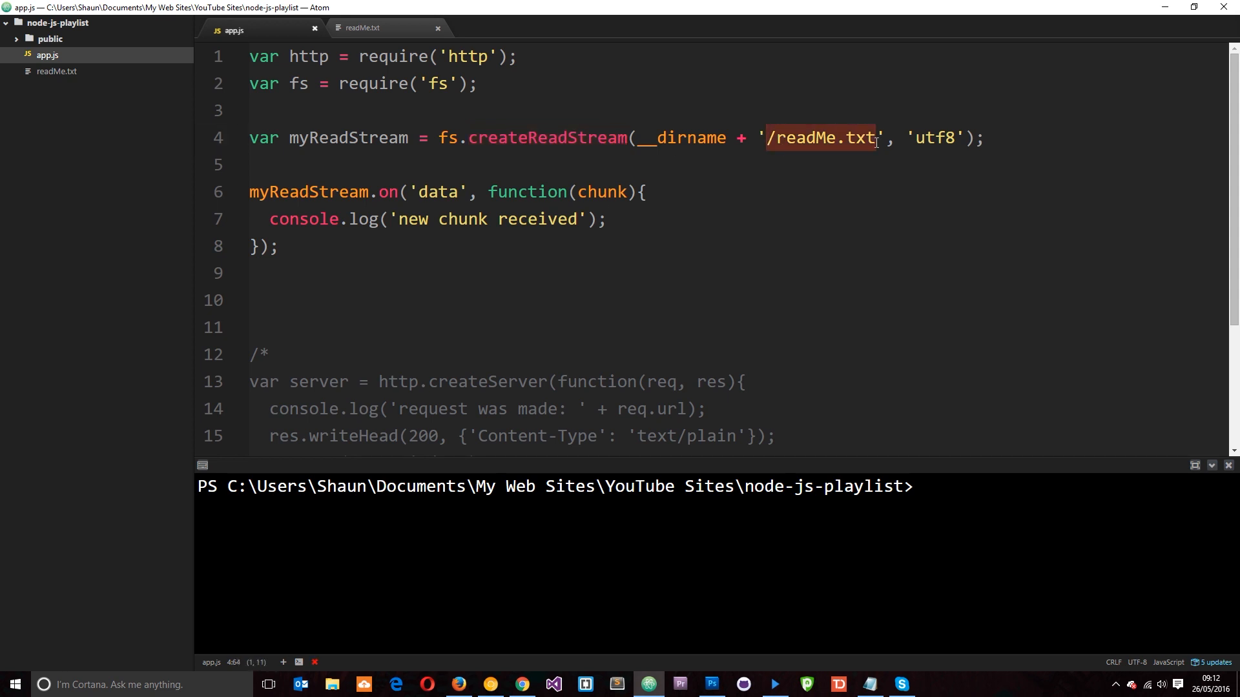
pyautogui.moveTo(362, 193)
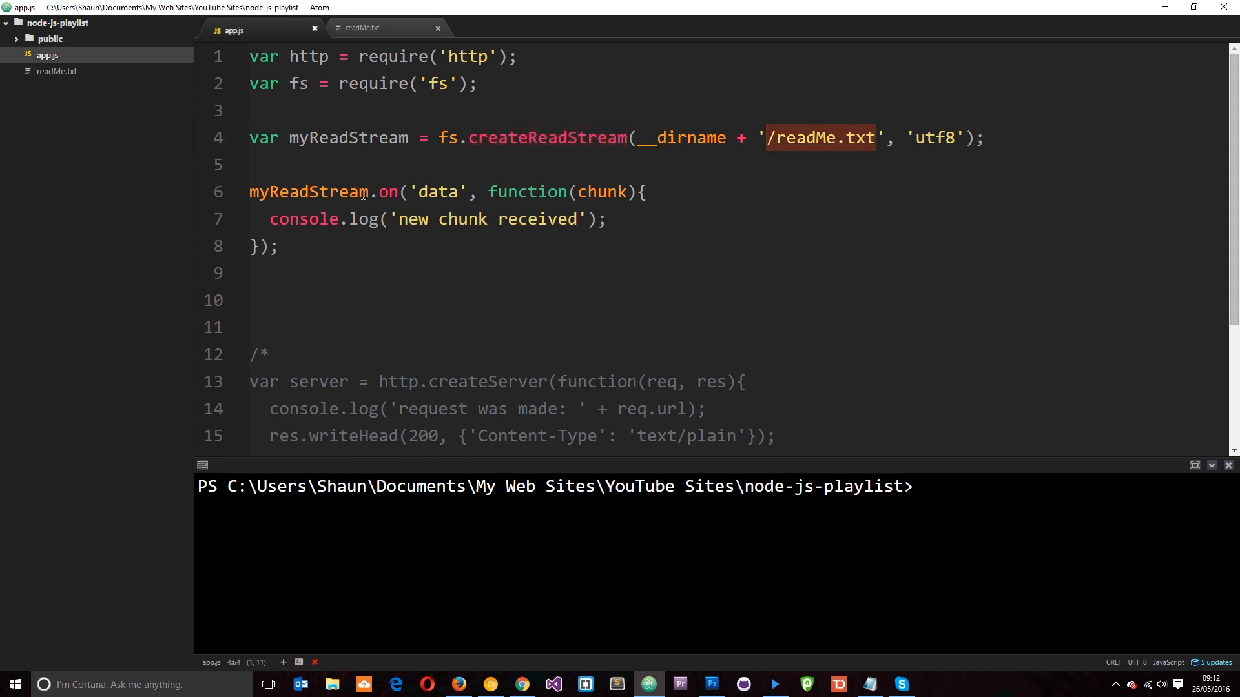
pyautogui.doubleClick(438, 191)
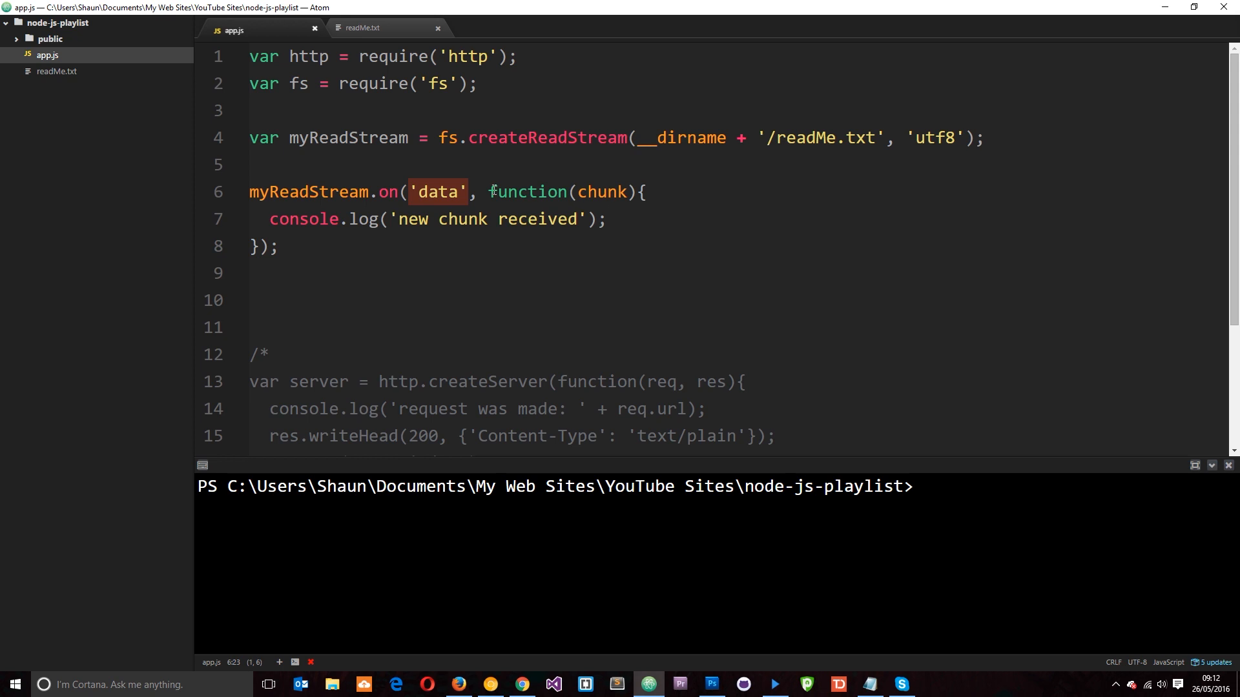
pyautogui.click(580, 192)
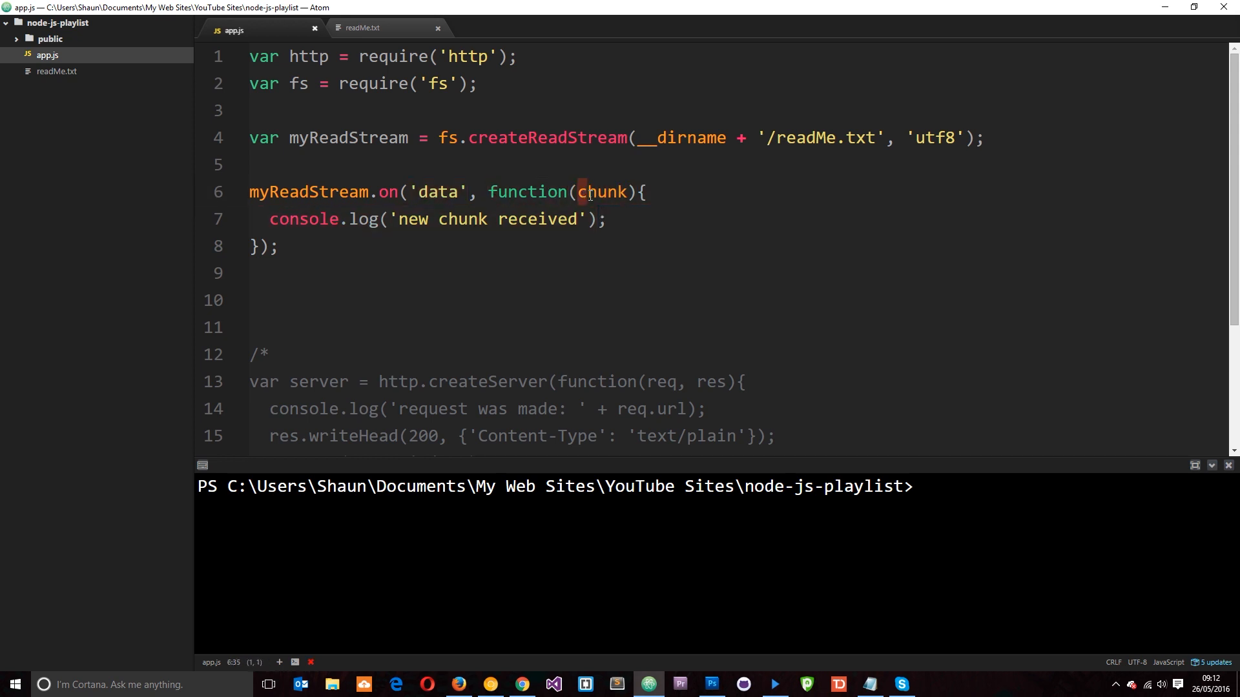
pyautogui.doubleClick(601, 191)
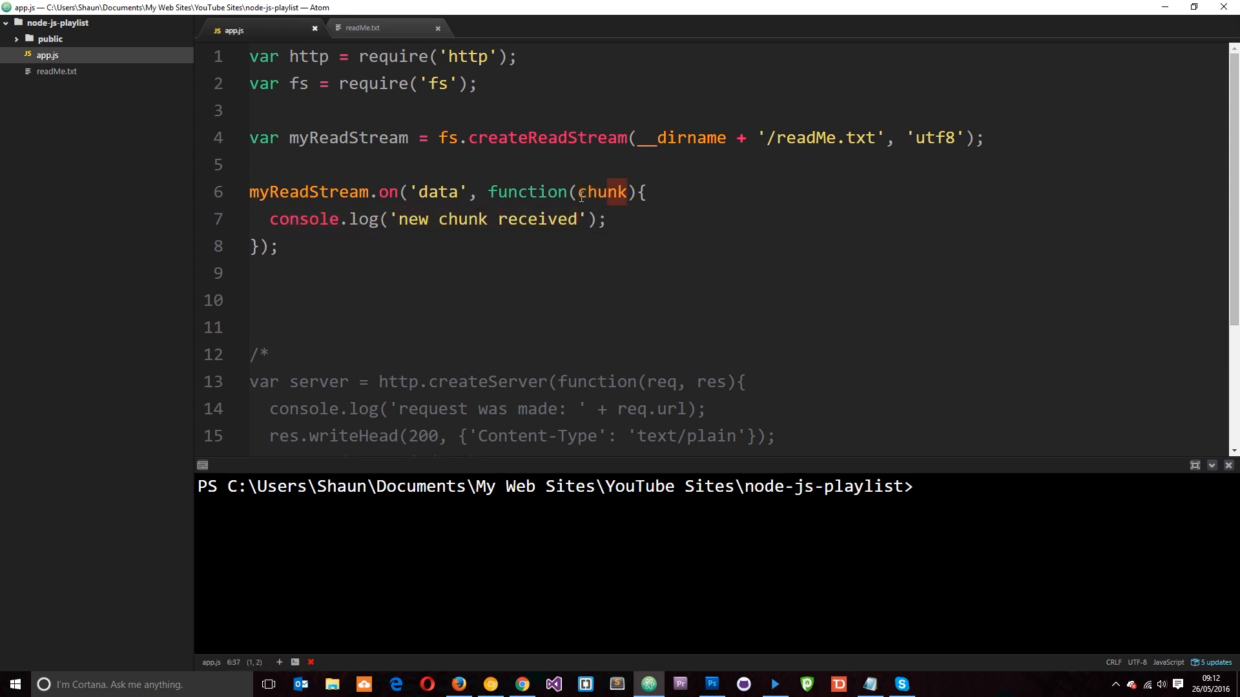
pyautogui.doubleClick(601, 192)
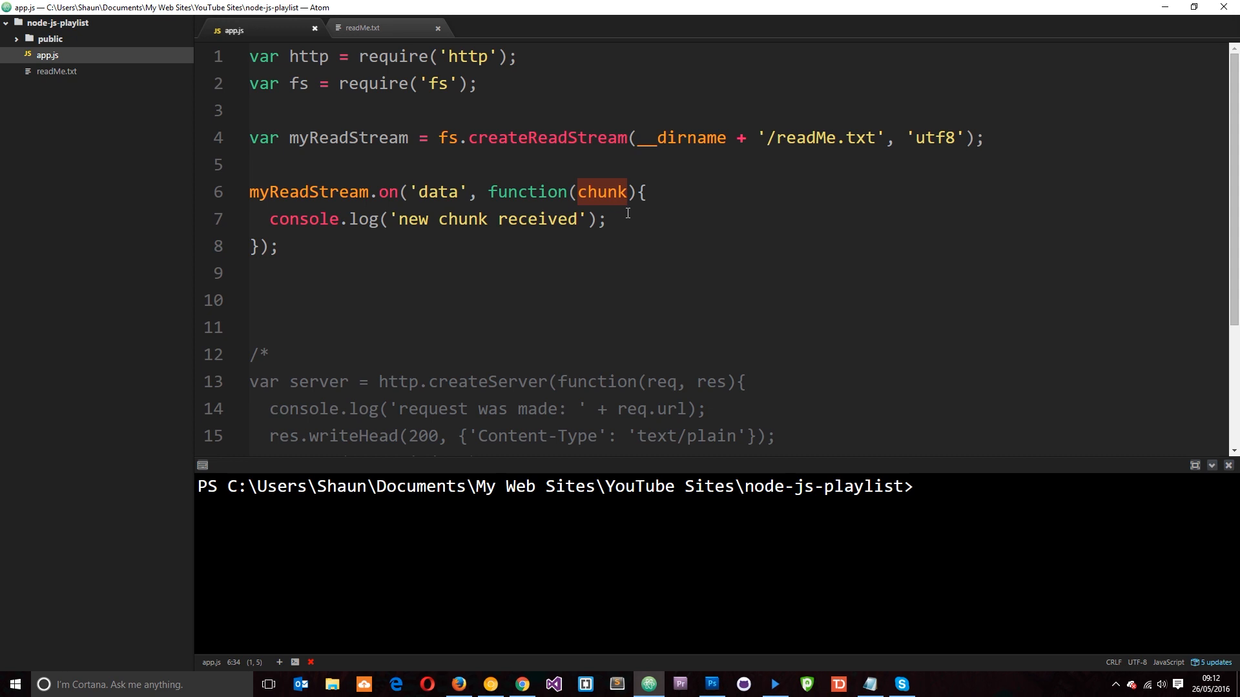
pyautogui.click(628, 219)
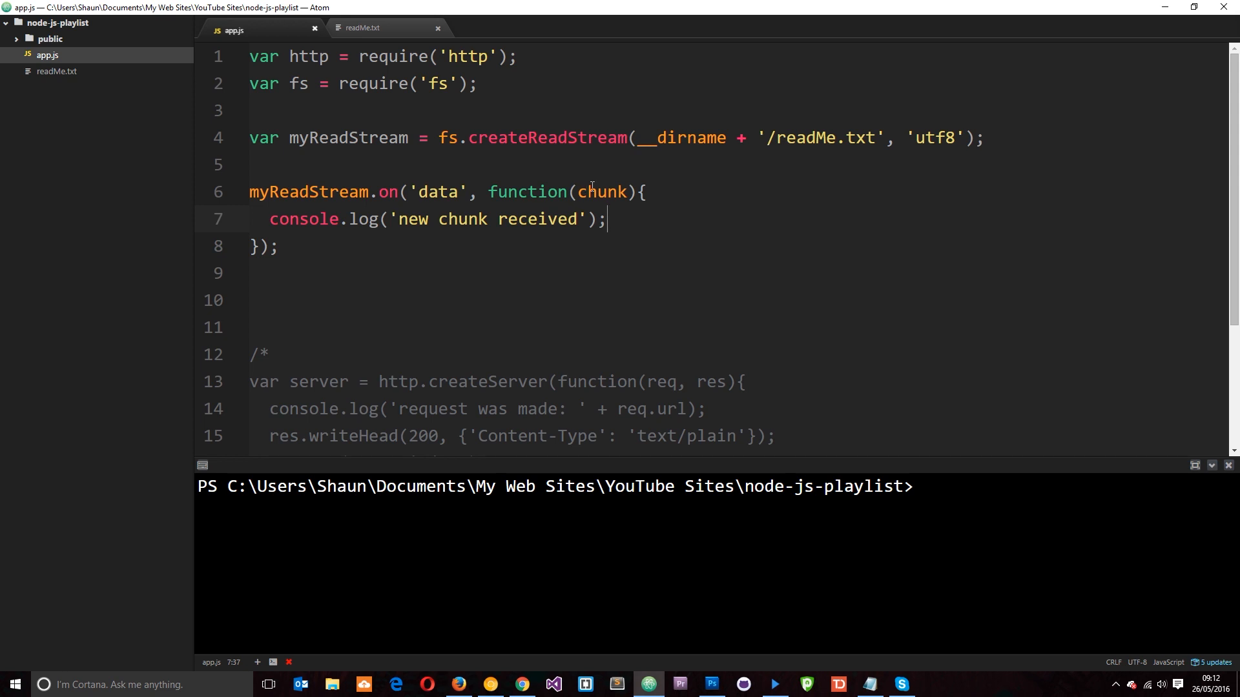
pyautogui.doubleClick(602, 191)
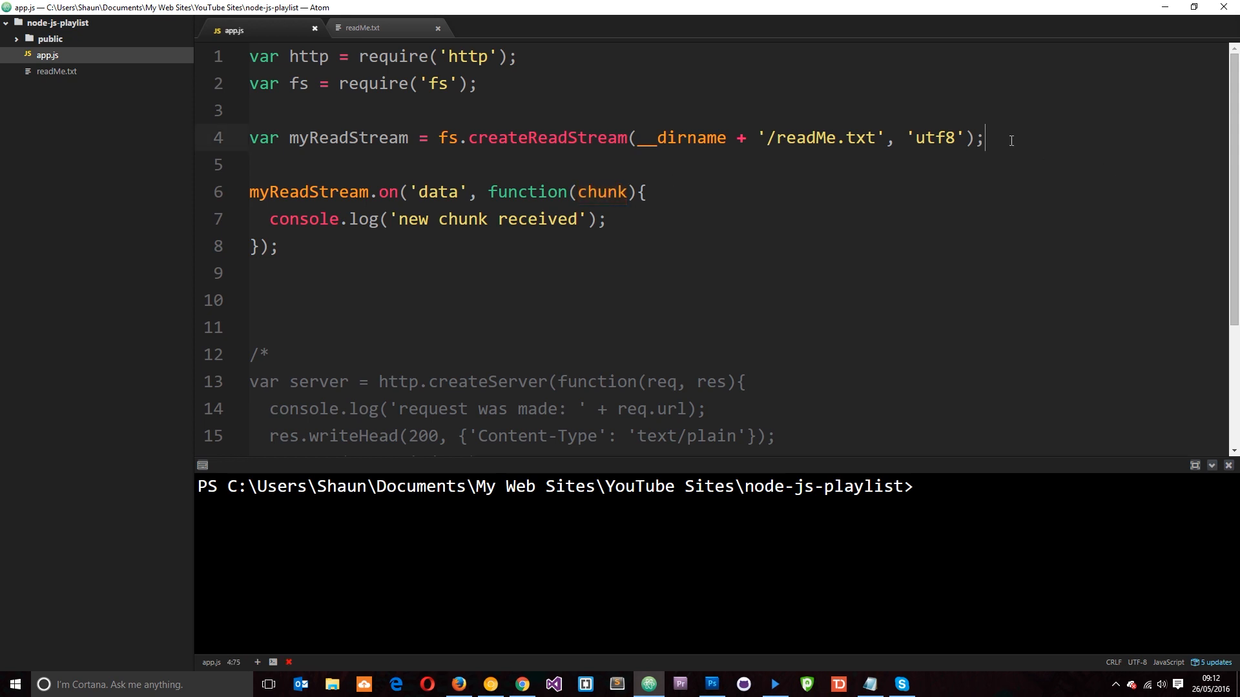
# Add the line var myWriteStream = fs.createWriteStream() below the read stream declaration.
pyautogui.write('var')
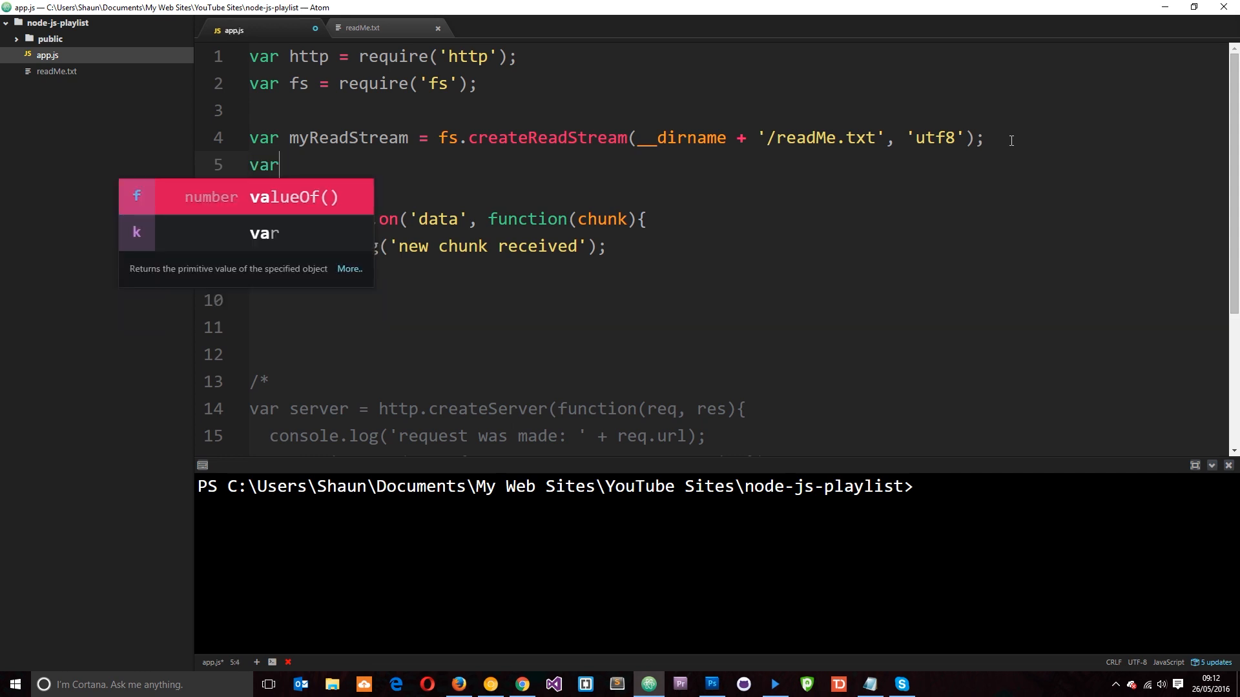
pyautogui.write('my')
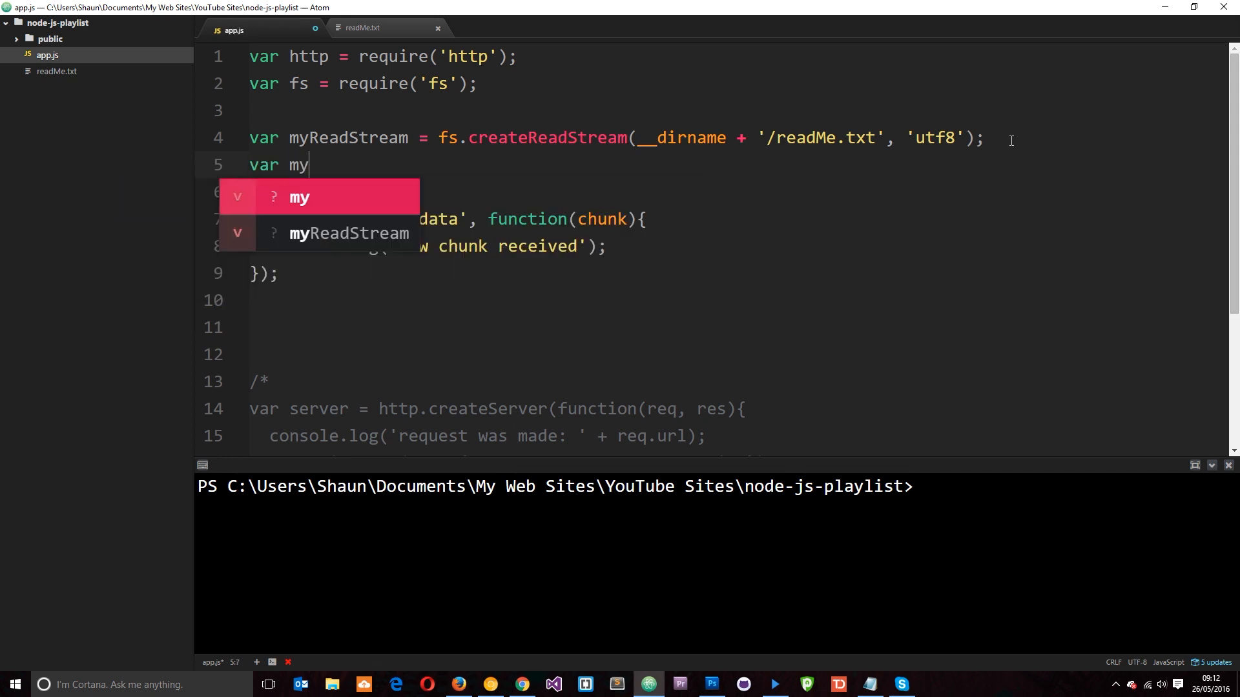
pyautogui.write('WriteStream =')
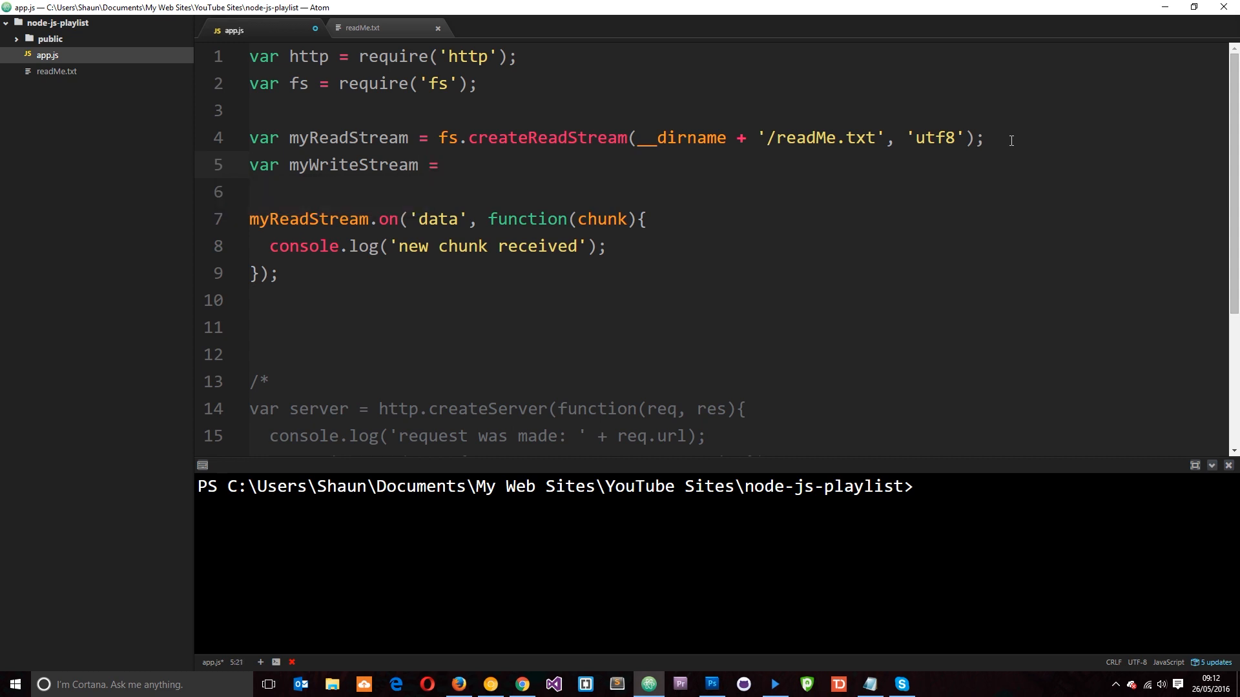
pyautogui.write('fs.')
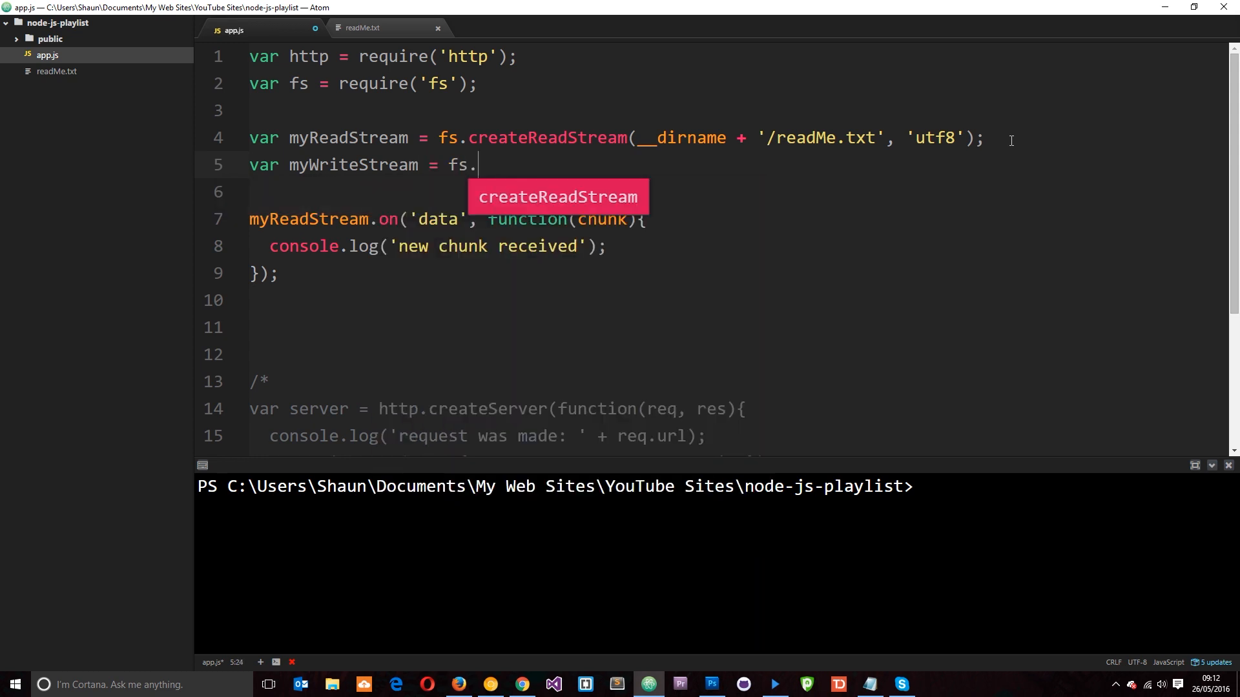
pyautogui.write('c')
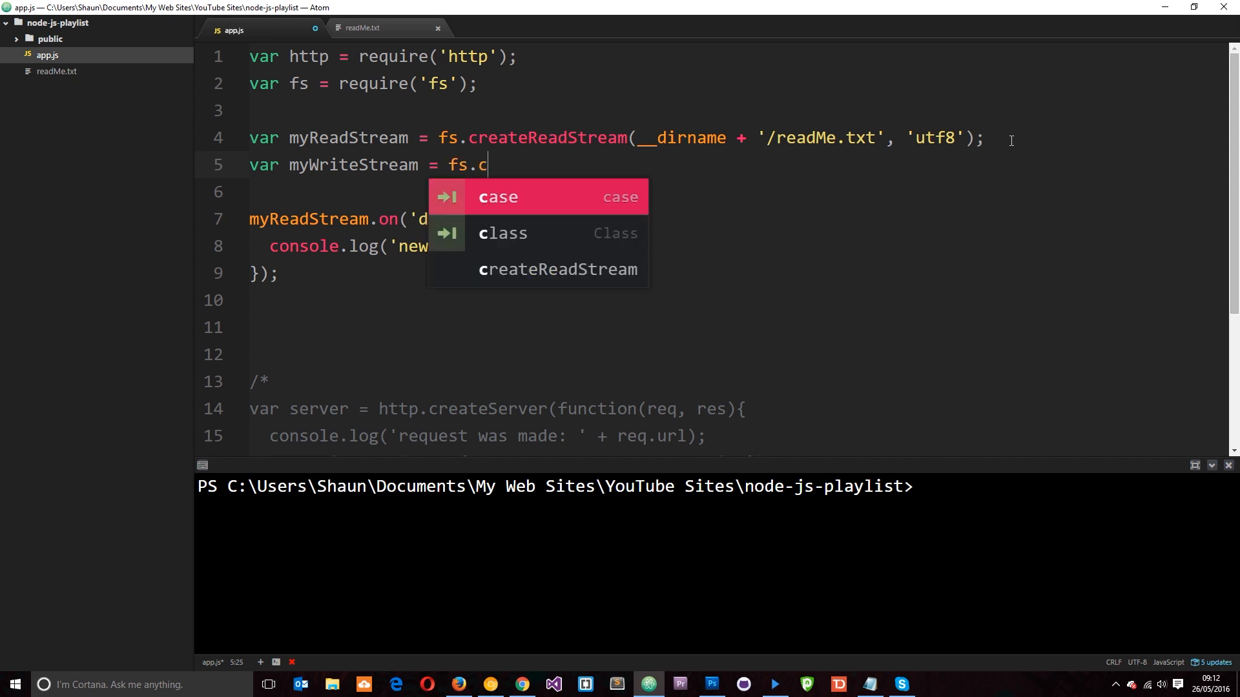
pyautogui.write('reateWrit')
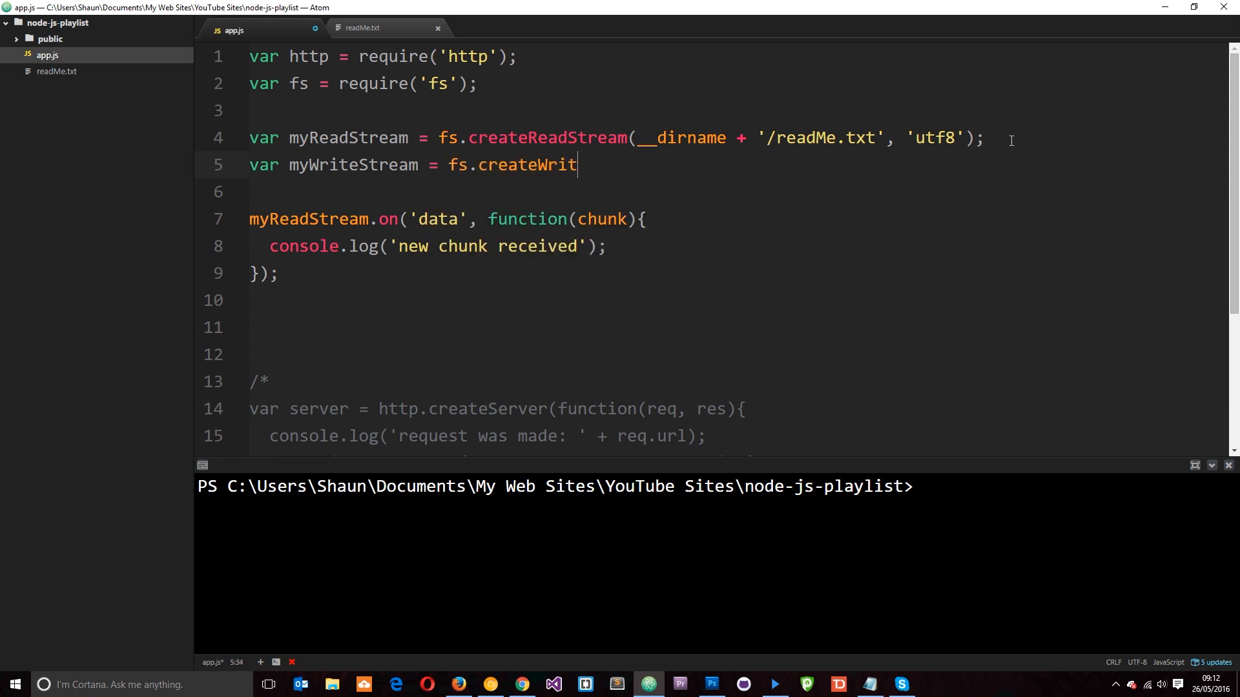
pyautogui.write('eS')
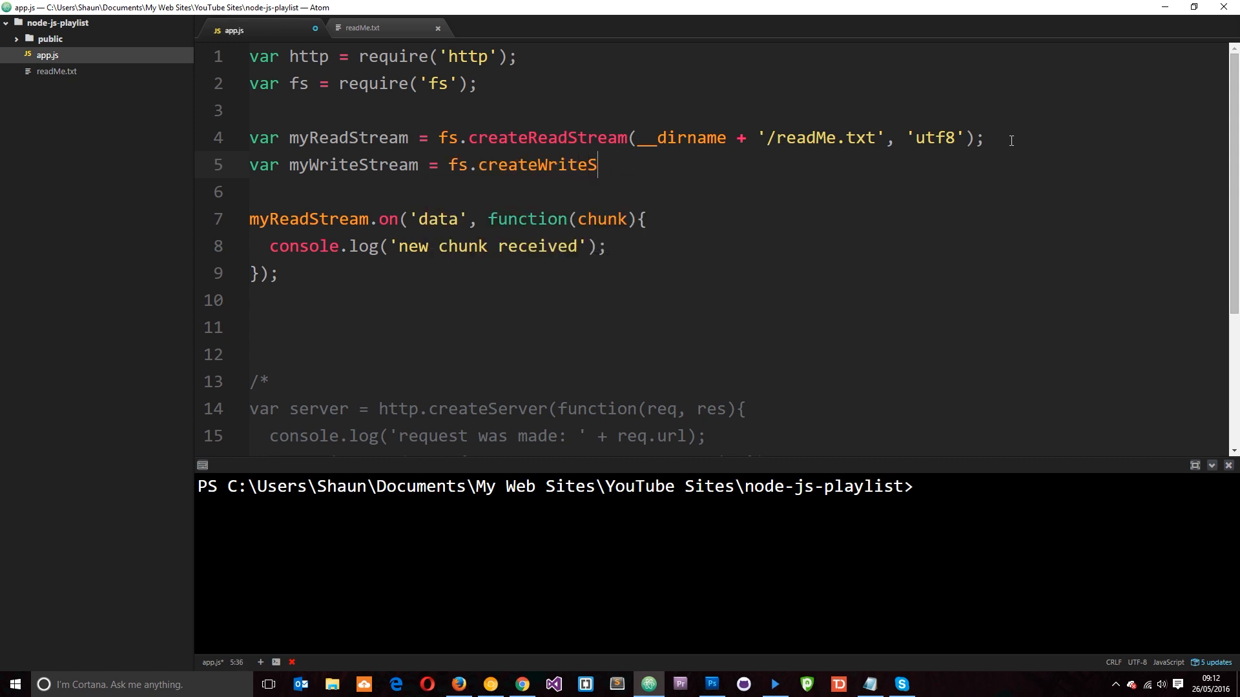
pyautogui.write('tream()')
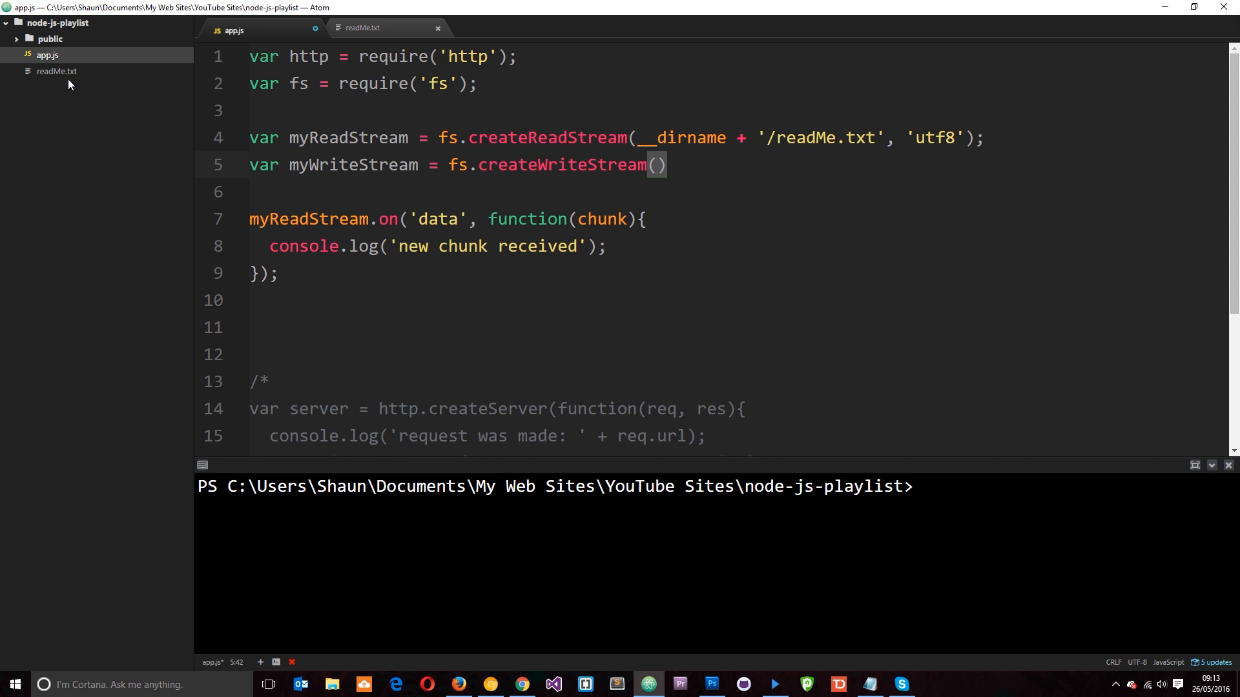
# Give createWriteStream the destination path __dirname + '/writeMe.txt'.
pyautogui.doubleClick(820, 139)
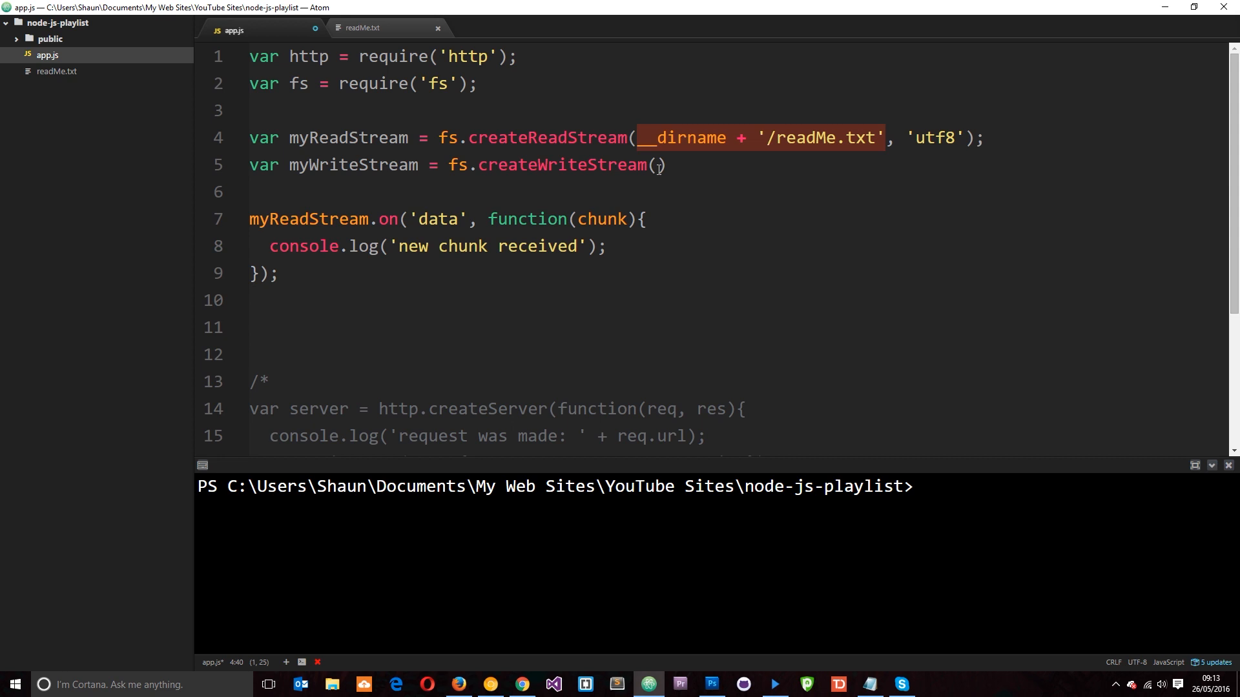
pyautogui.write("__dirname + '/readMe.txt'")
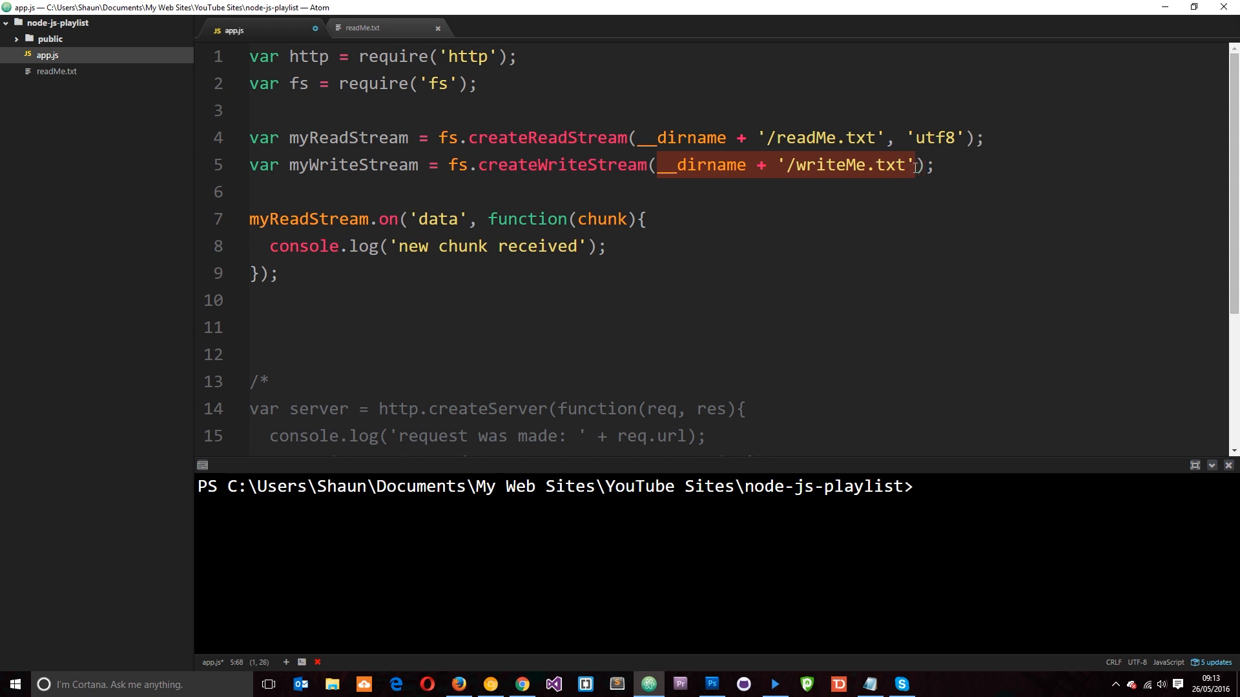
pyautogui.moveTo(749, 182)
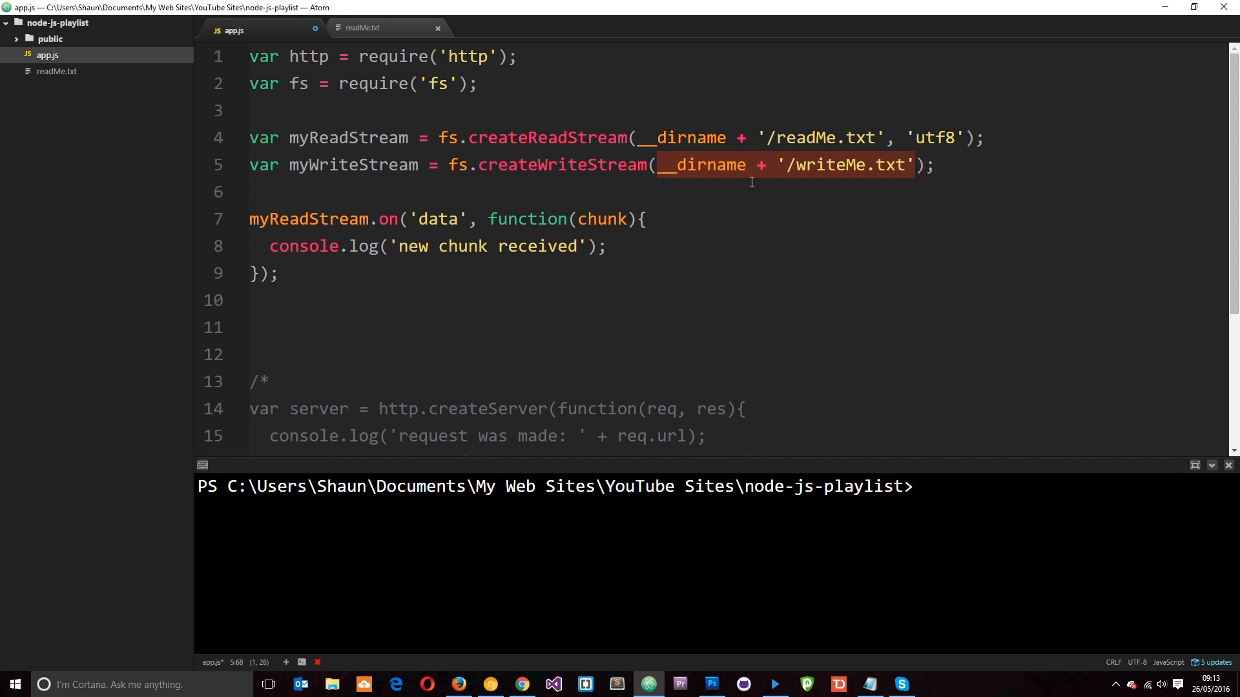
pyautogui.moveTo(622, 222)
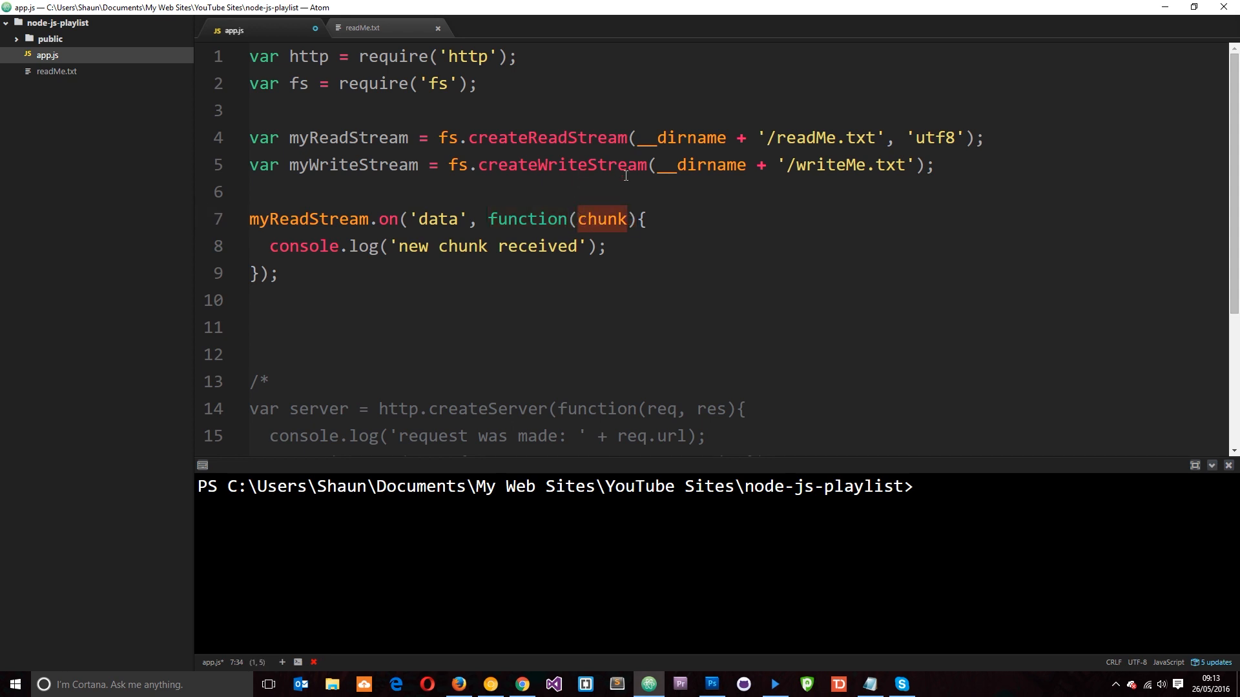
# Inside the data listener, add myWriteStream.write(chunk); so each chunk is written out.
pyautogui.doubleClick(694, 165)
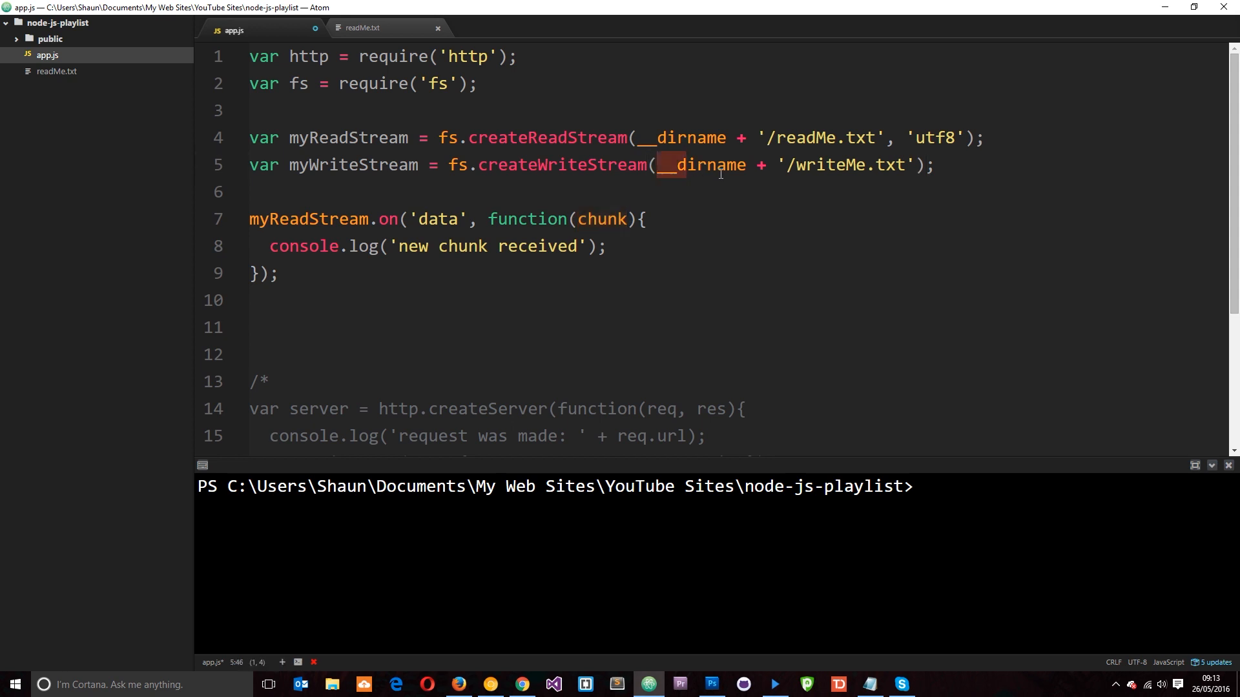
pyautogui.click(607, 246)
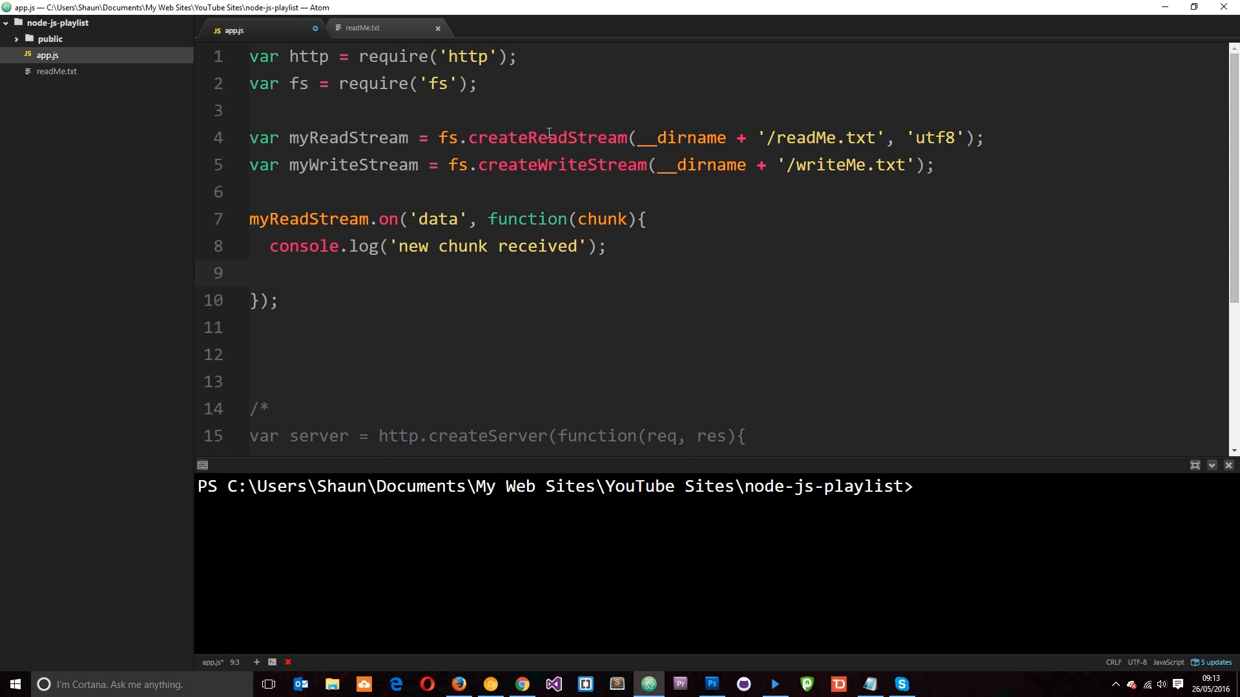
pyautogui.doubleClick(349, 164)
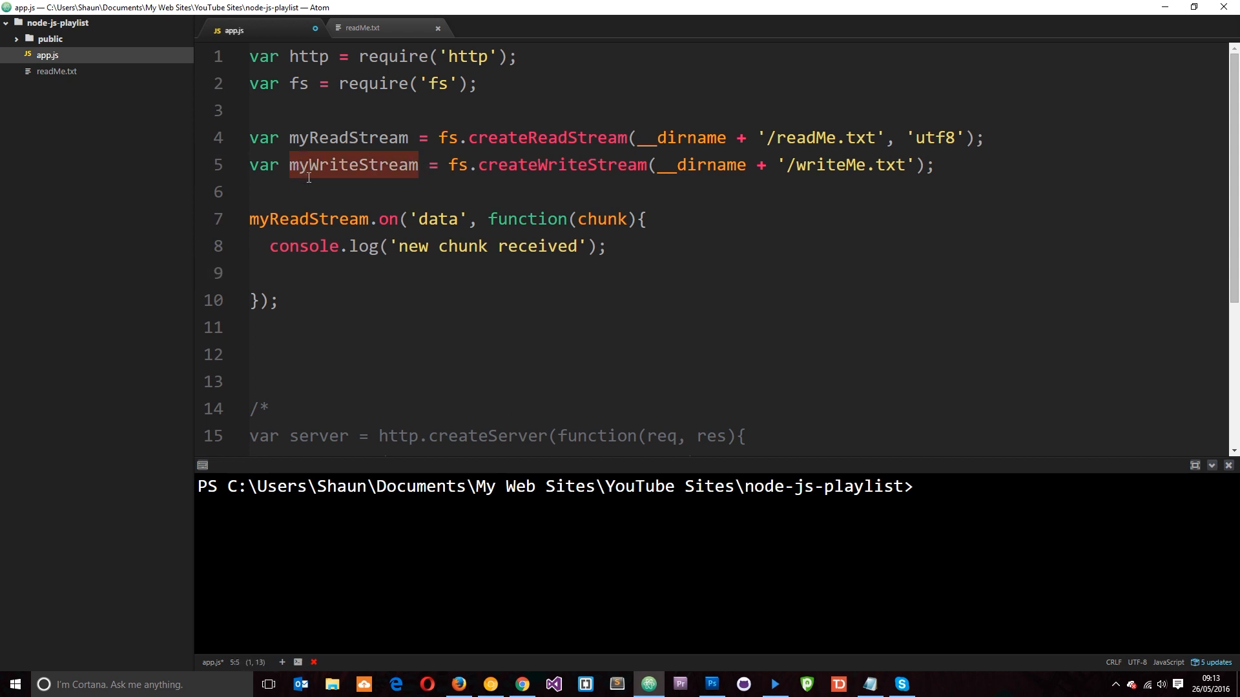
pyautogui.write('myWriteStream')
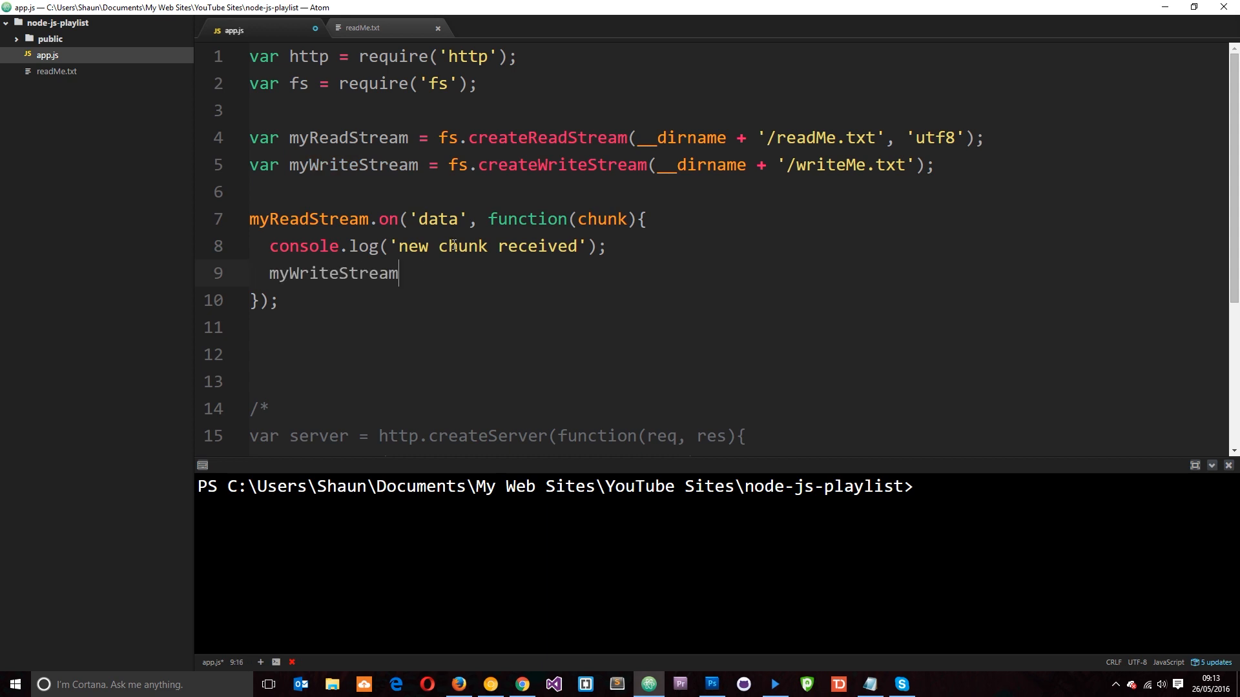
pyautogui.write('.')
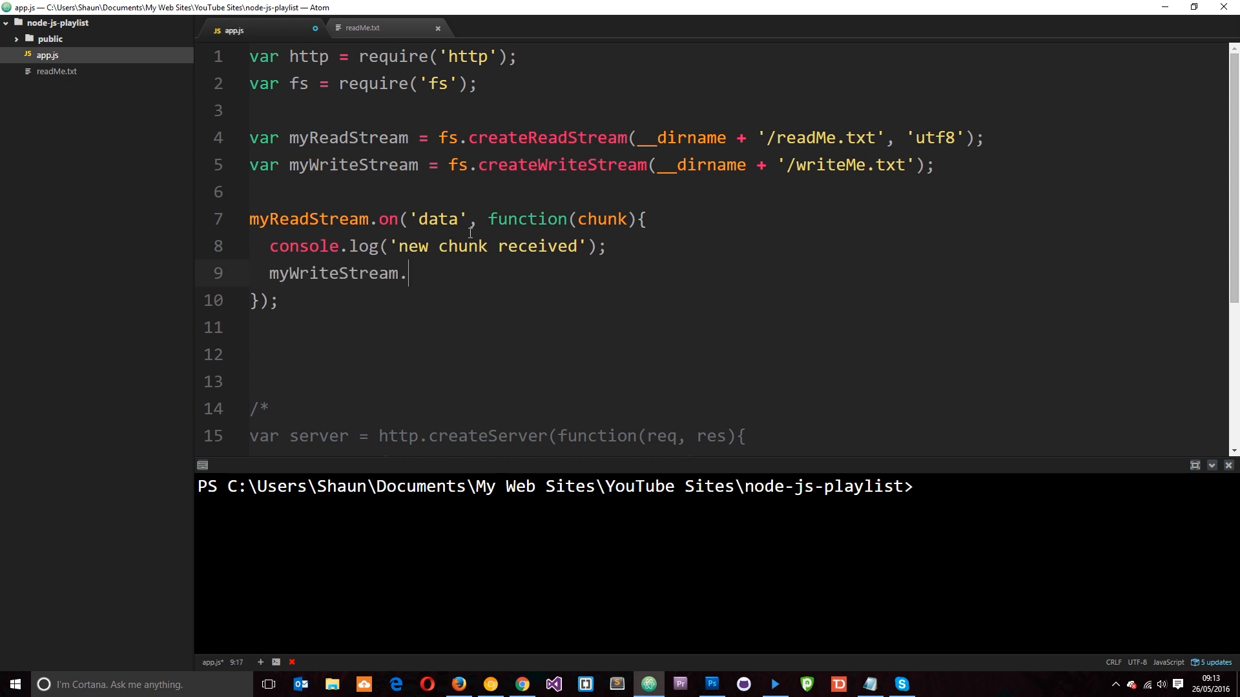
pyautogui.write('write(')
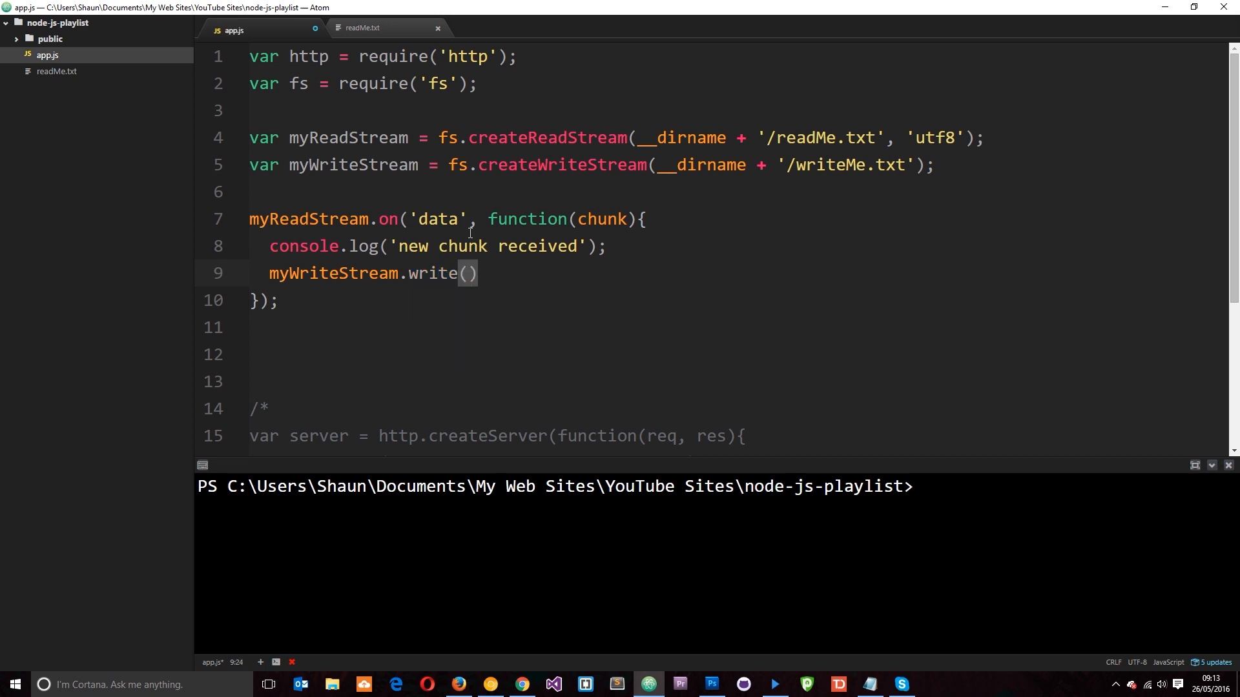
pyautogui.doubleClick(600, 219)
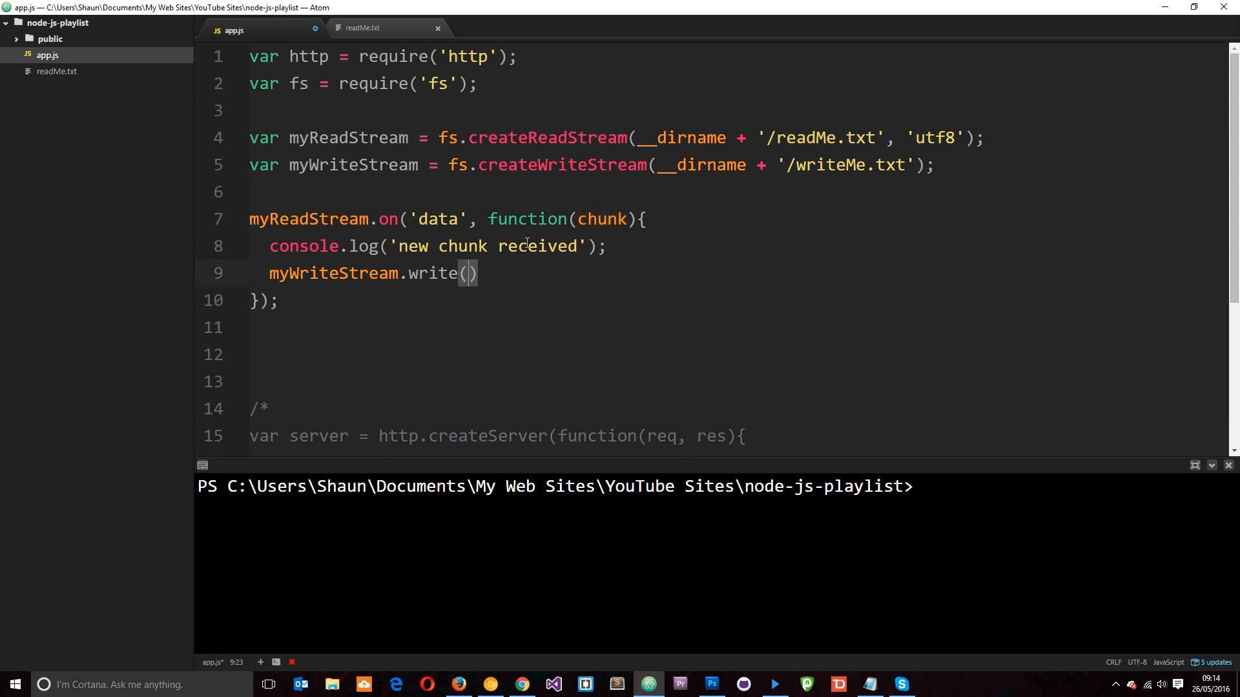
pyautogui.write('chunk')
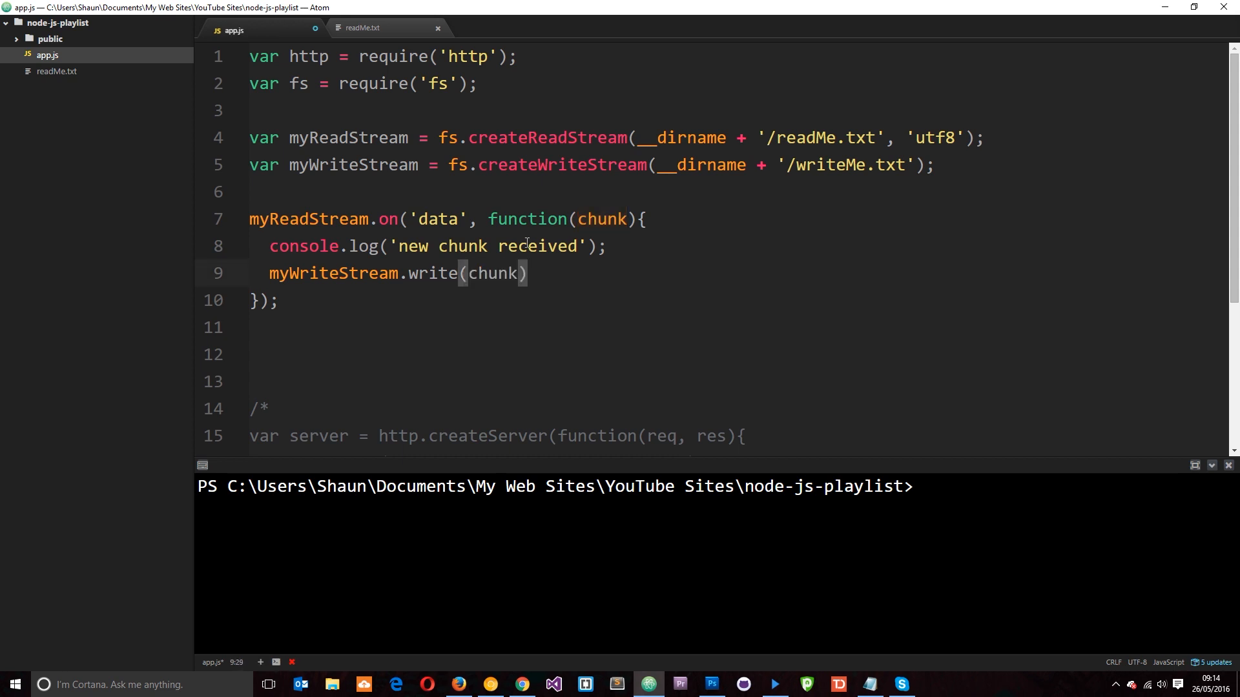
pyautogui.write(';')
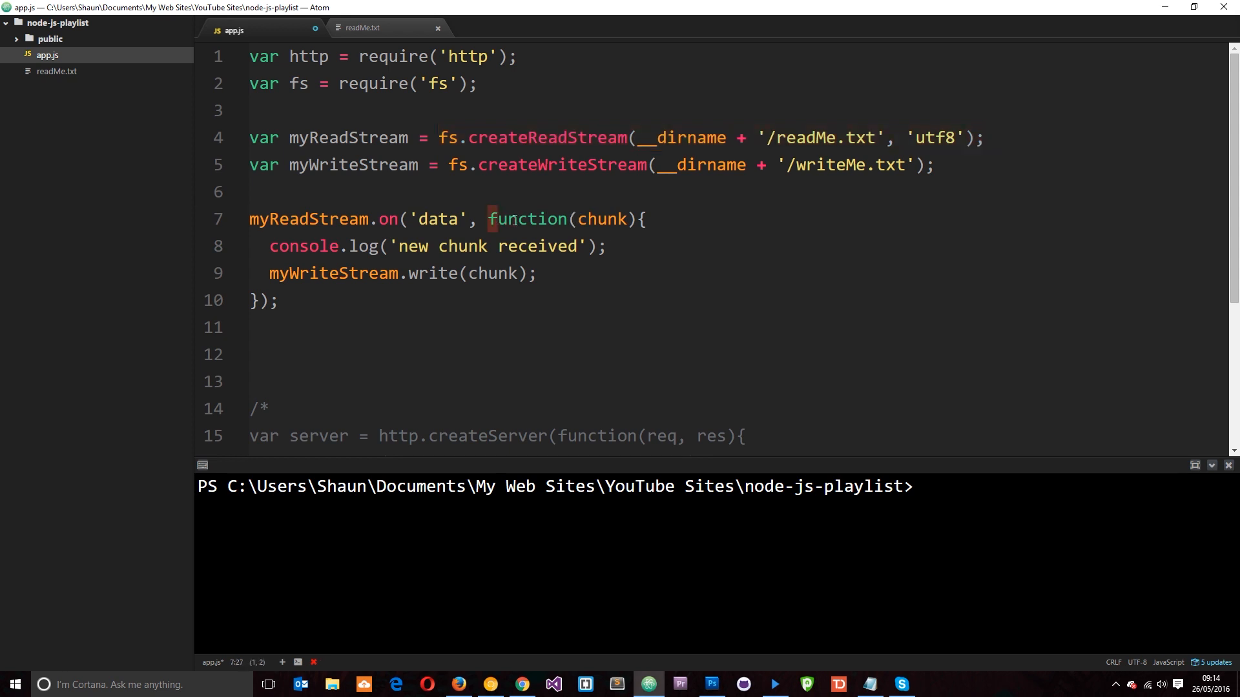
# Walk through the callback, chunk parameter, write method and writeMe.txt target while explaining.
pyautogui.doubleClick(599, 220)
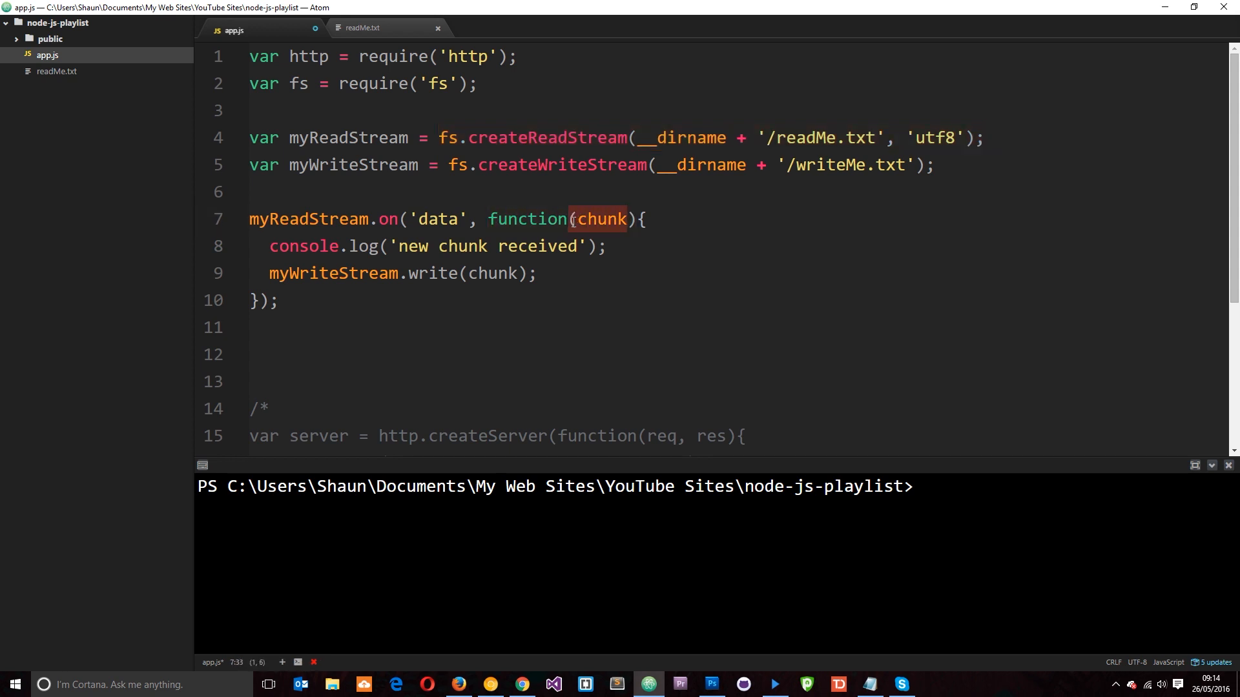
pyautogui.click(284, 274)
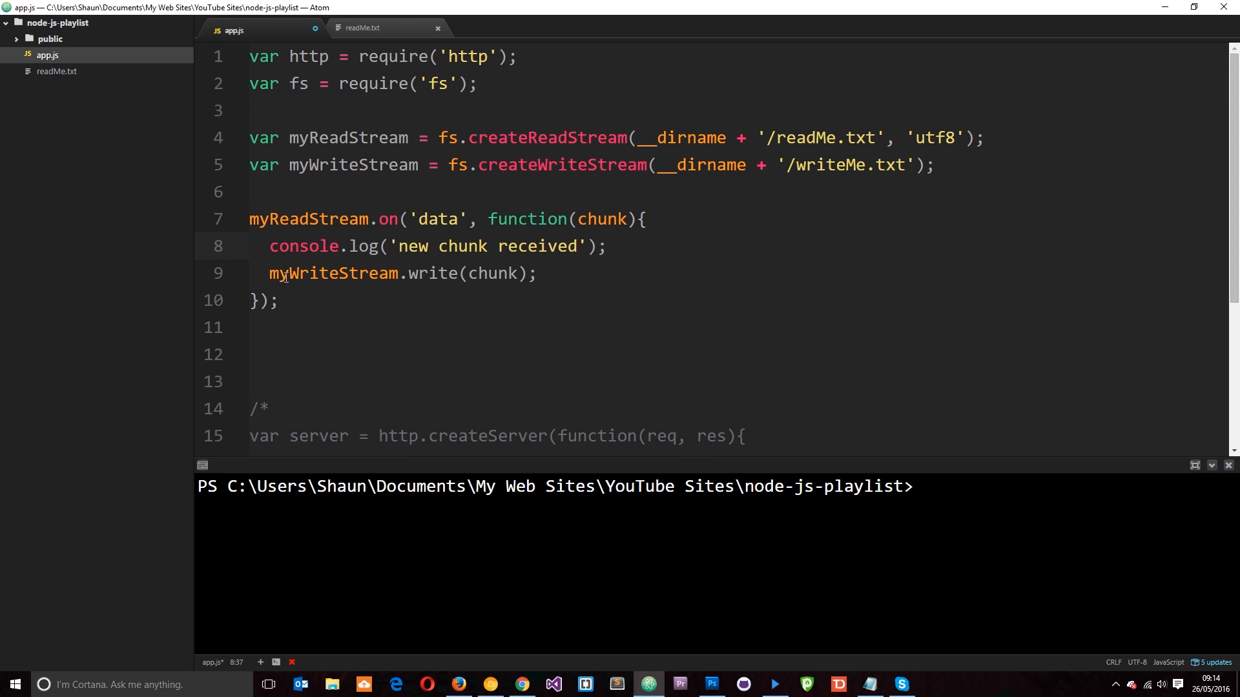
pyautogui.doubleClick(334, 272)
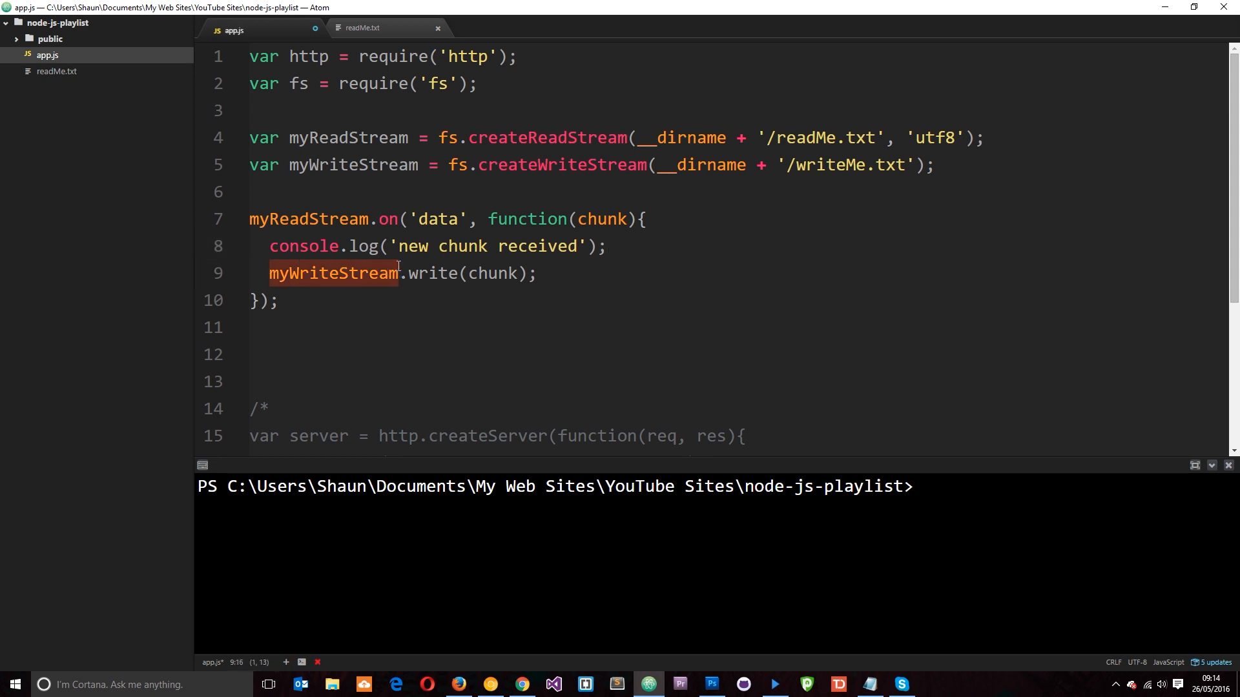
pyautogui.click(759, 165)
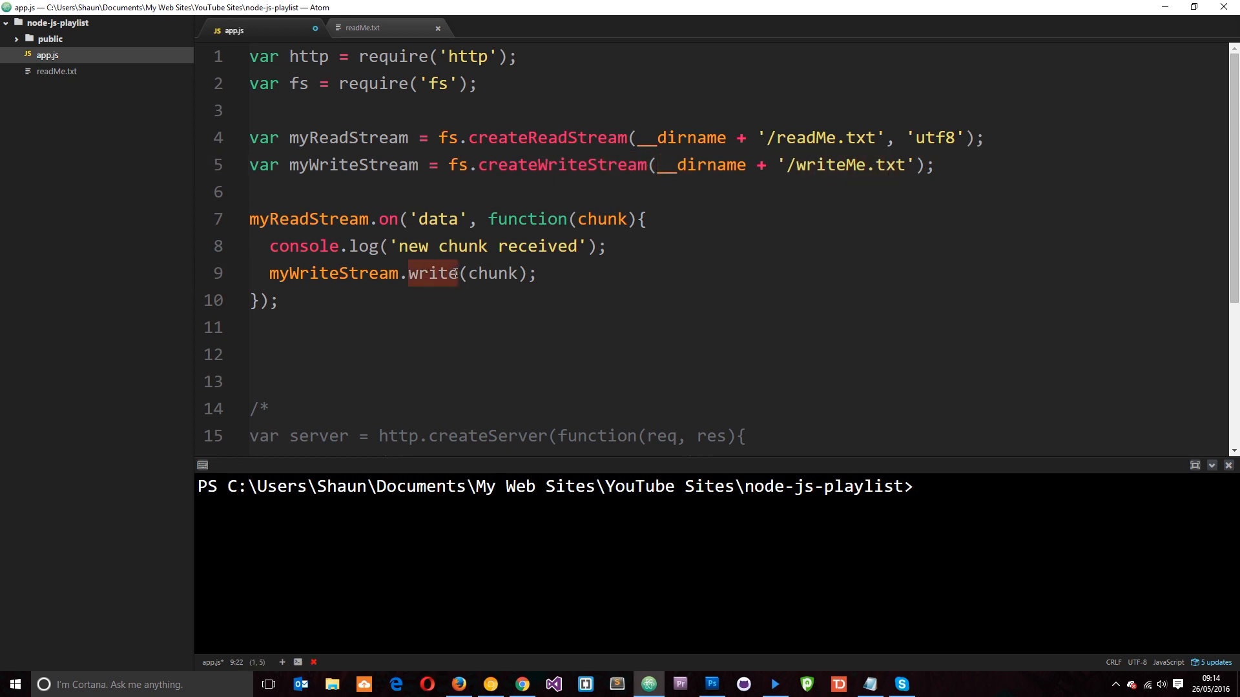
pyautogui.doubleClick(491, 273)
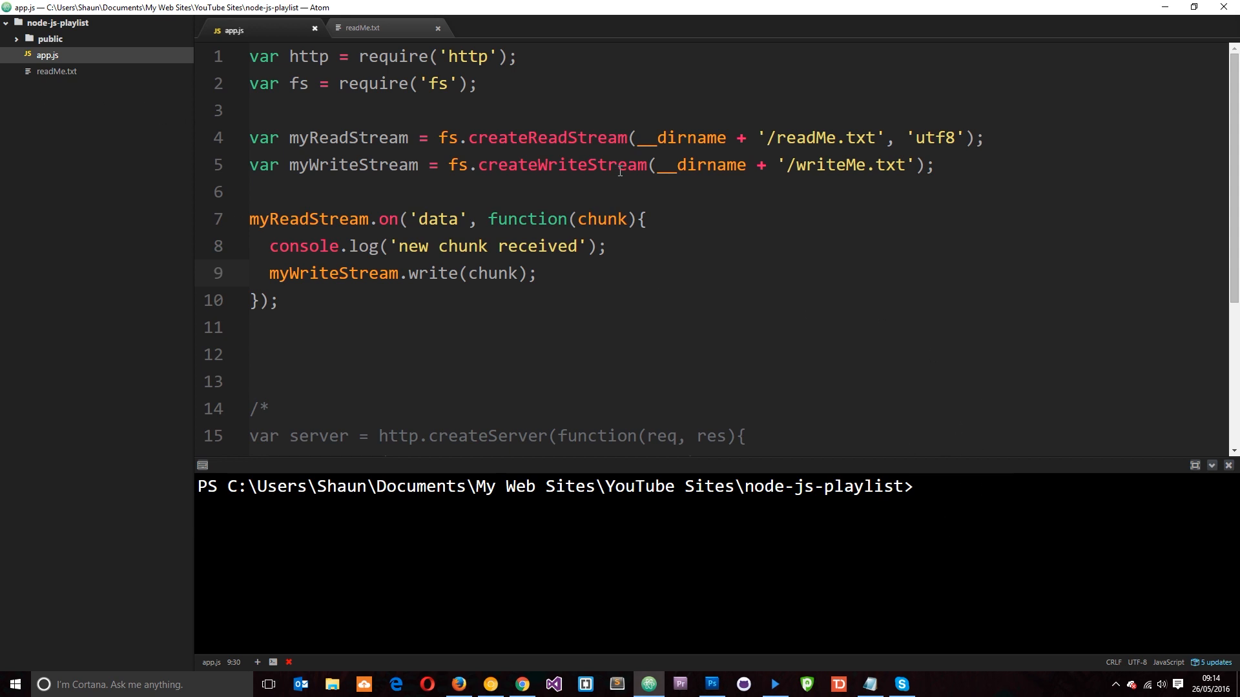
pyautogui.doubleClick(850, 165)
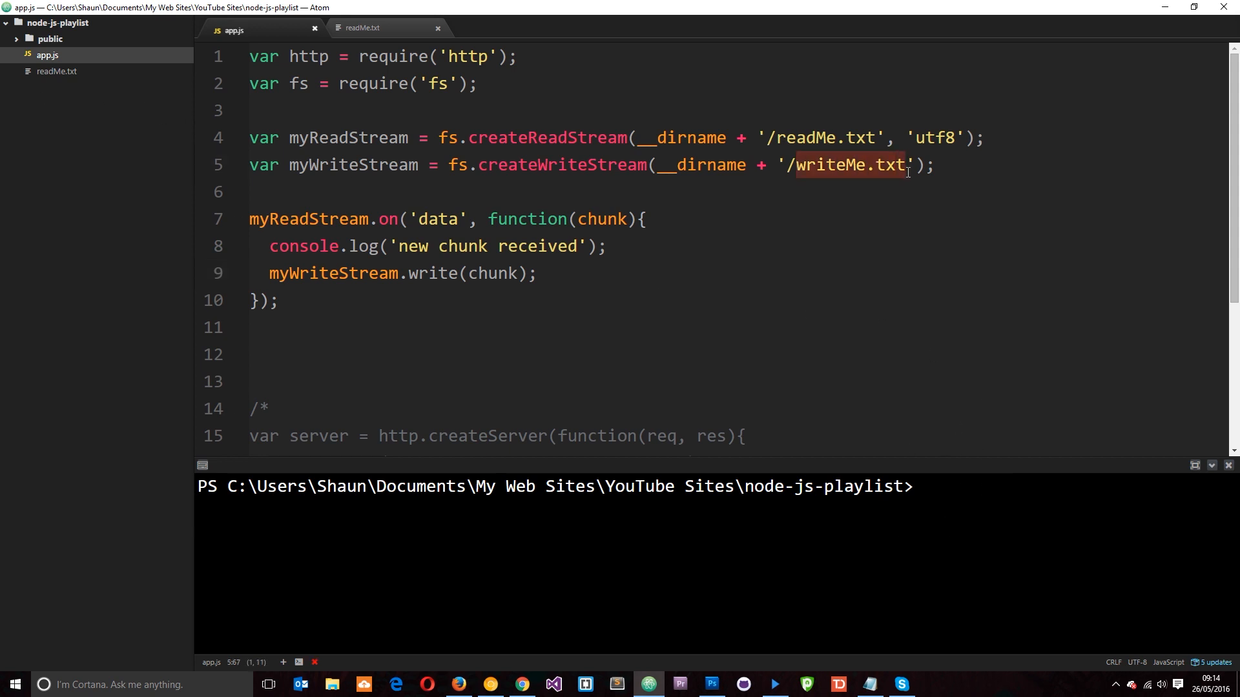
pyautogui.doubleClick(604, 219)
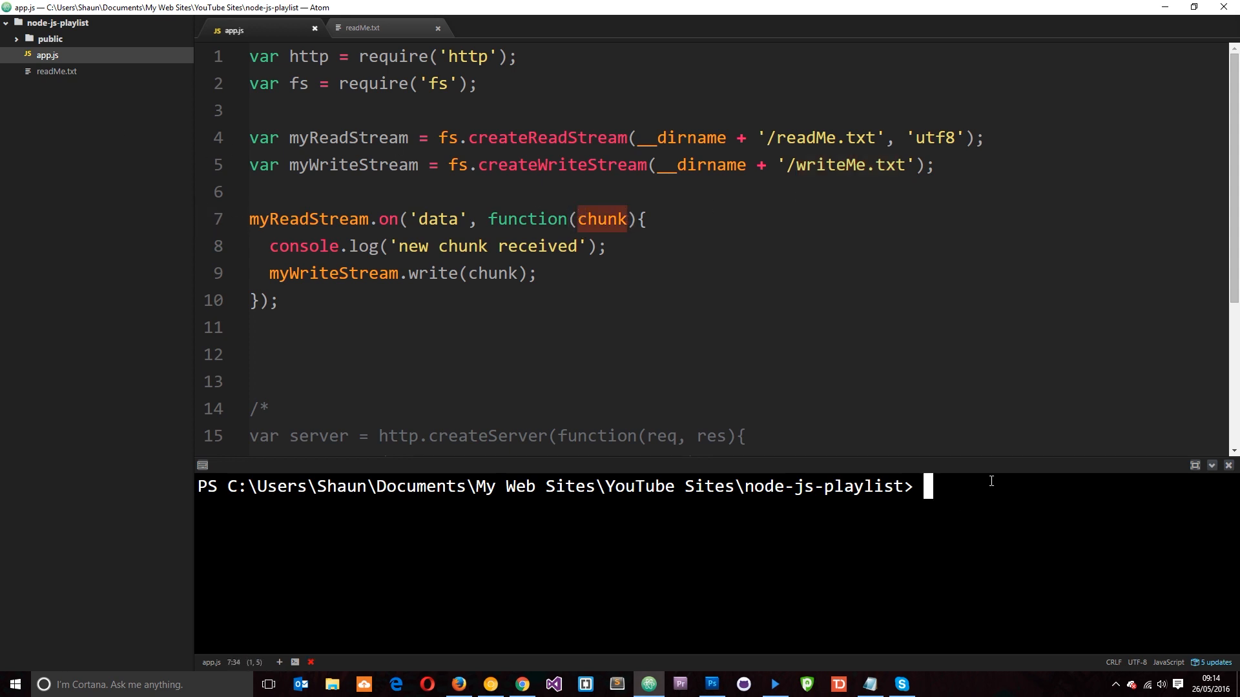
# Run node app, then confirm the new writeMe.txt matches readMe.txt's lorem ipsum text.
pyautogui.write('node app')
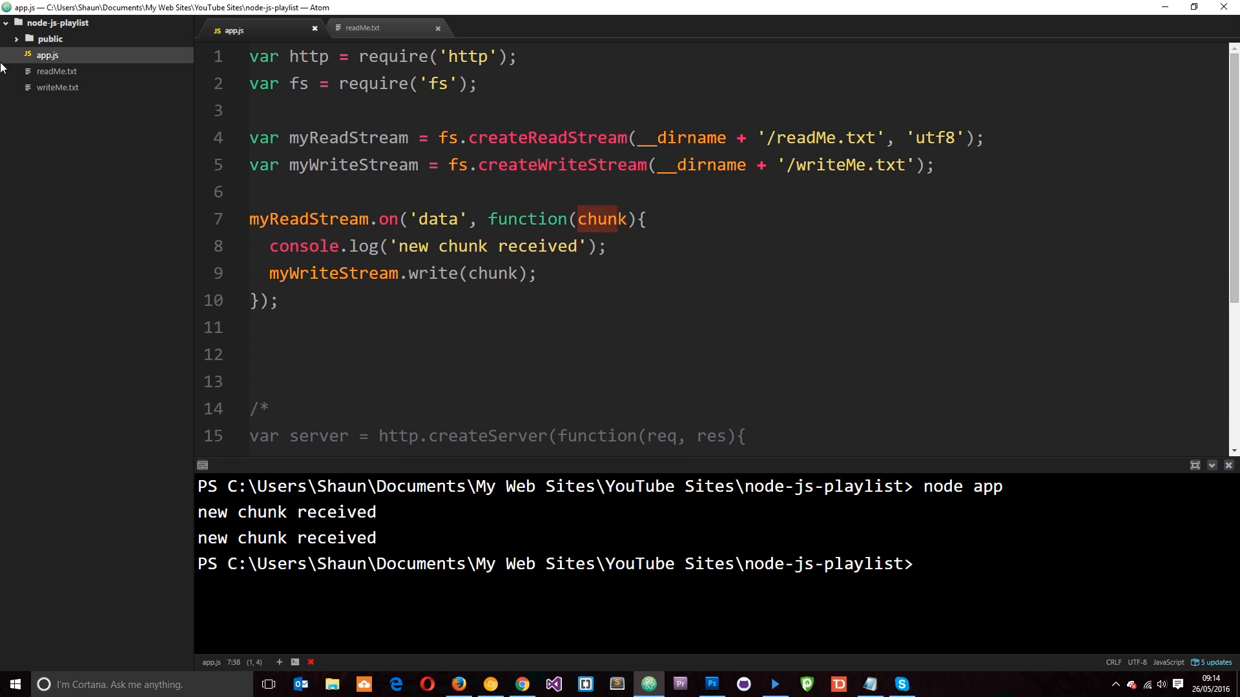
pyautogui.click(55, 86)
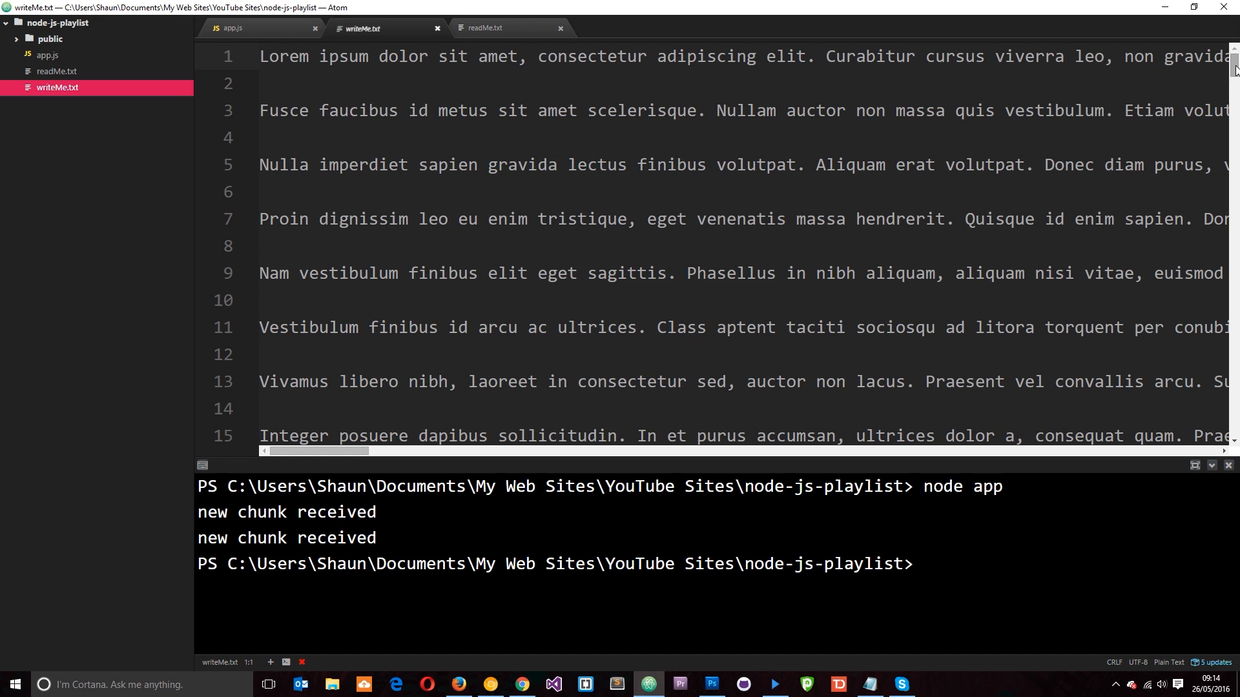
pyautogui.scroll(-3)
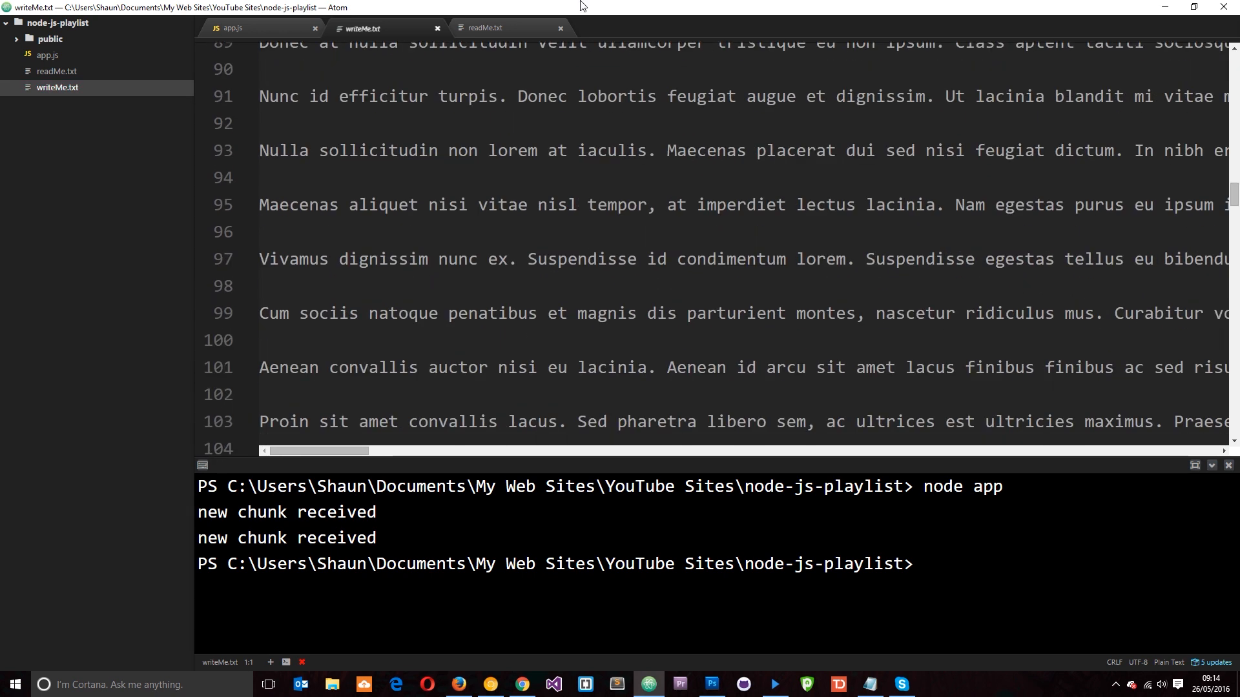
pyautogui.click(486, 27)
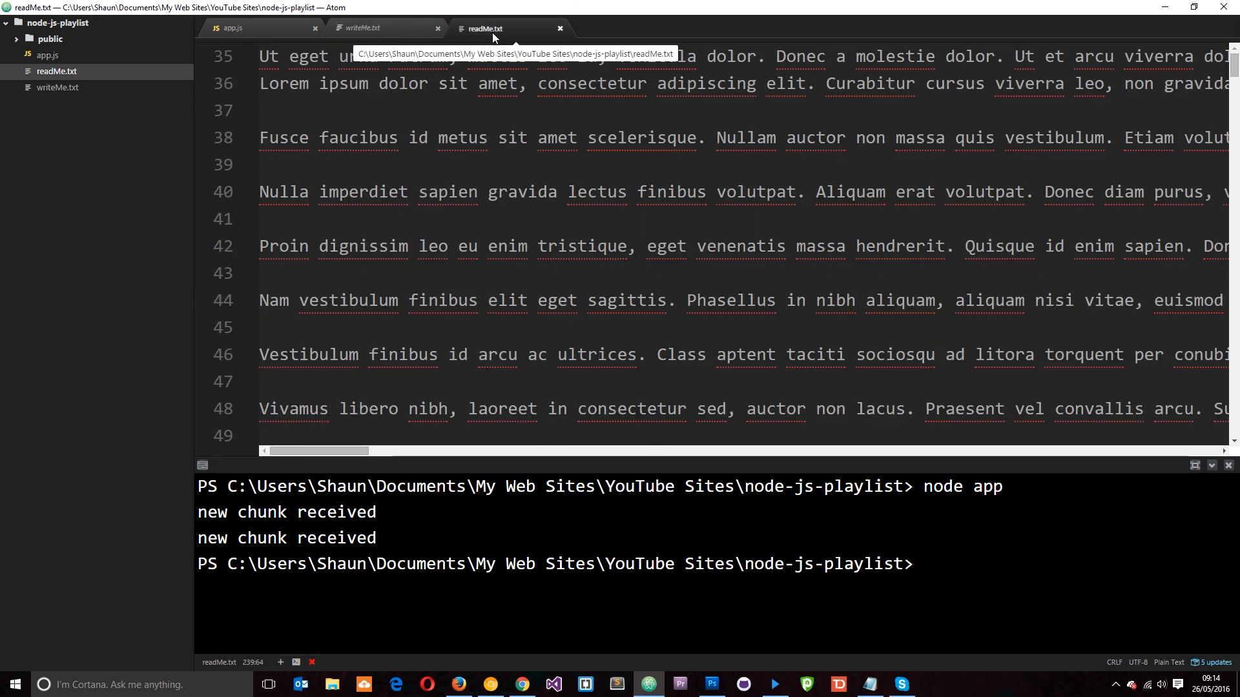
pyautogui.click(230, 27)
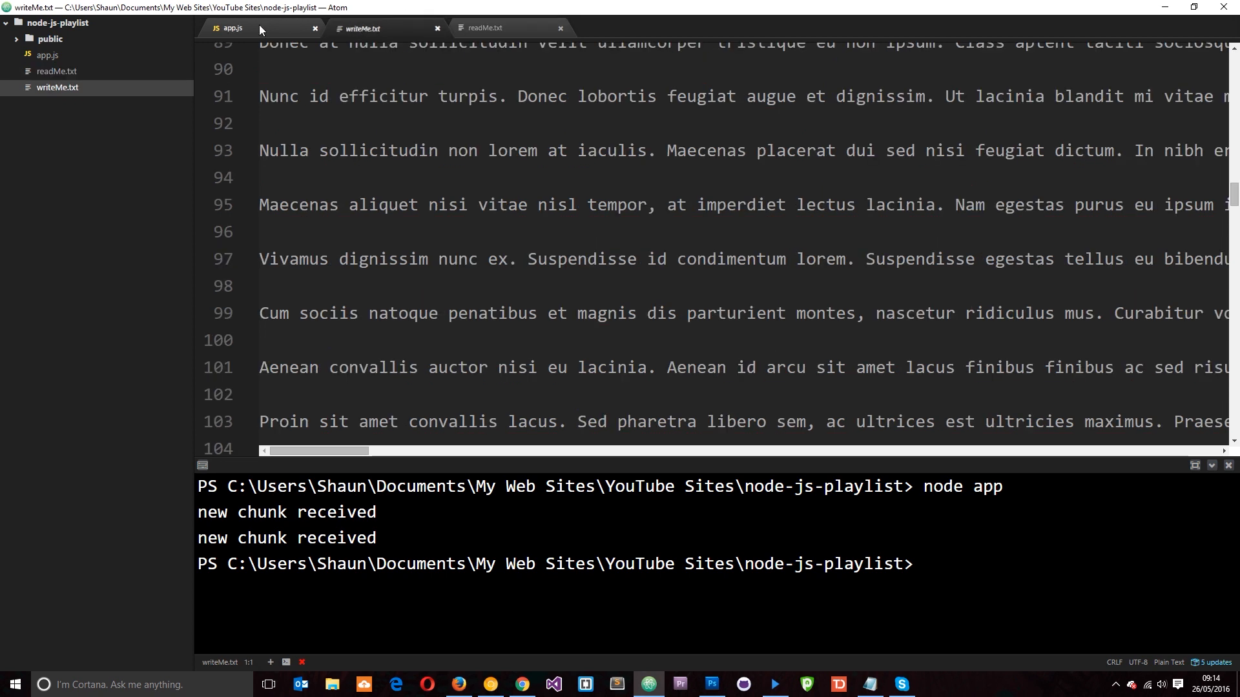
pyautogui.click(231, 27)
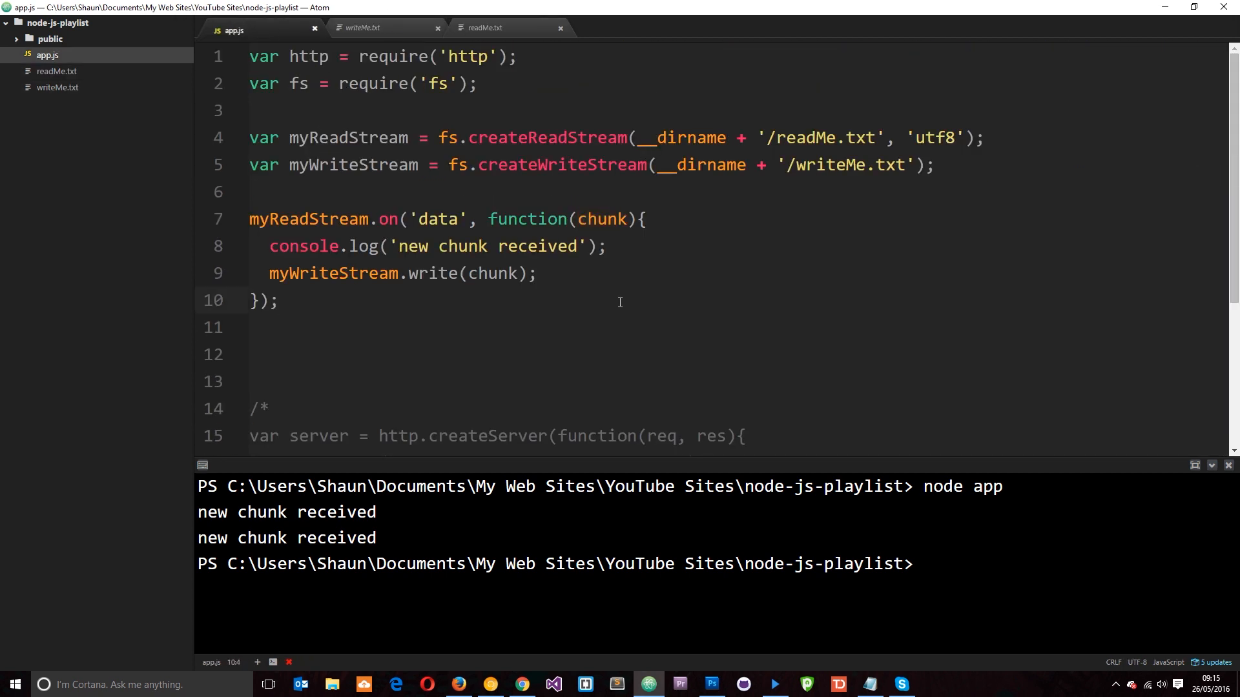
pyautogui.click(279, 301)
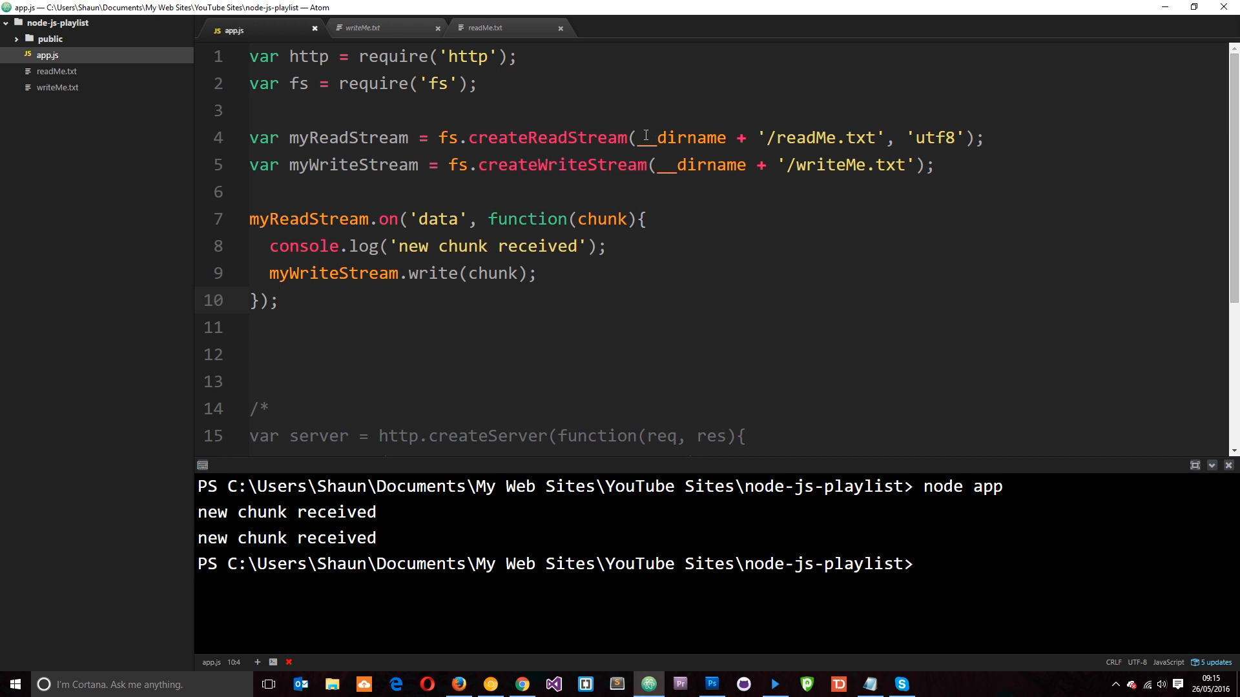
pyautogui.moveTo(636, 138); pyautogui.dragTo(938, 138)
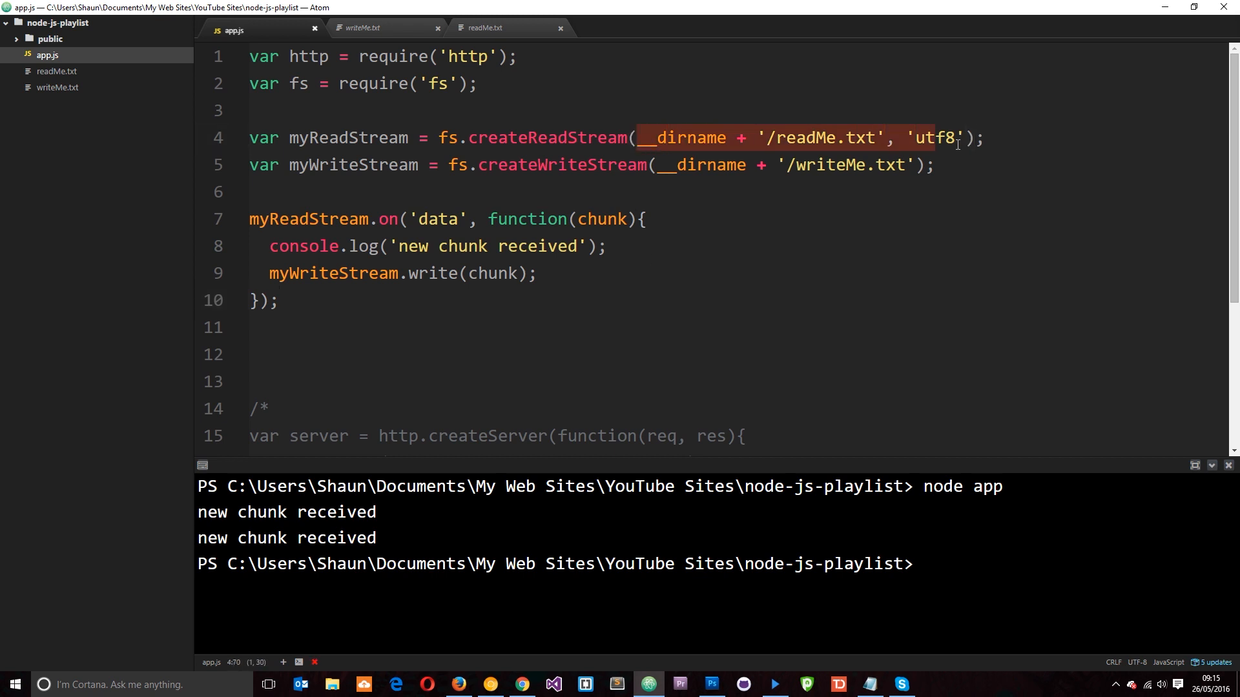
pyautogui.doubleClick(600, 220)
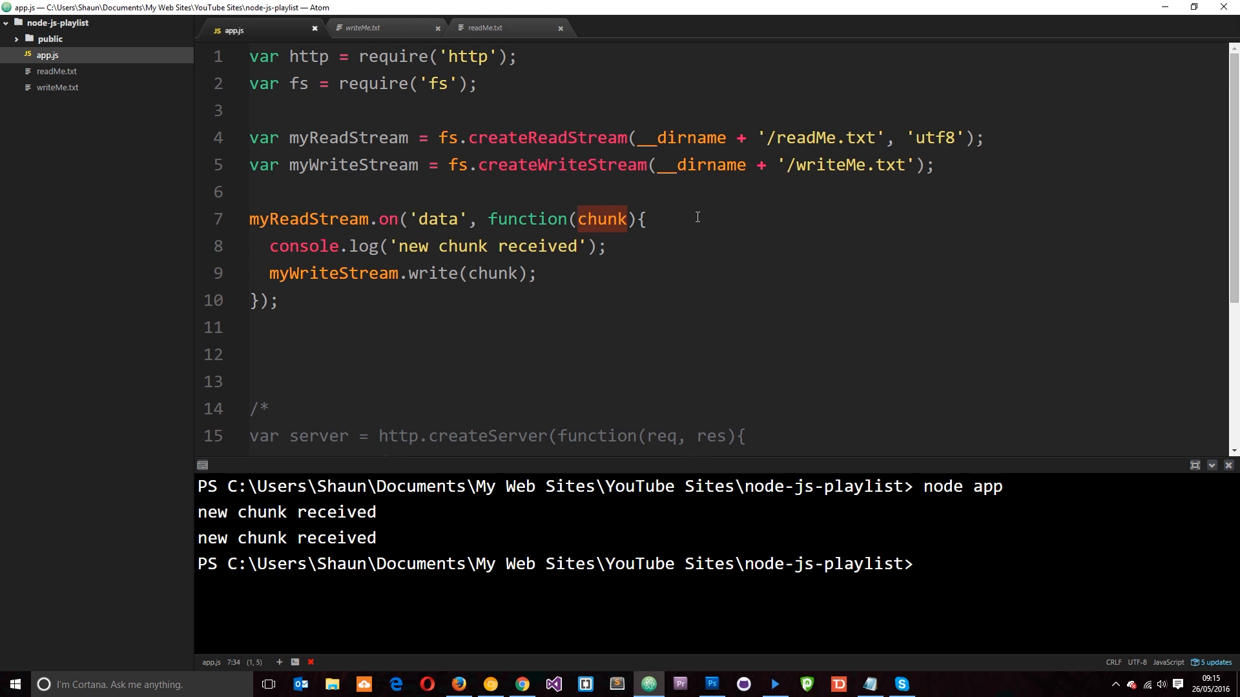
pyautogui.moveTo(568, 227)
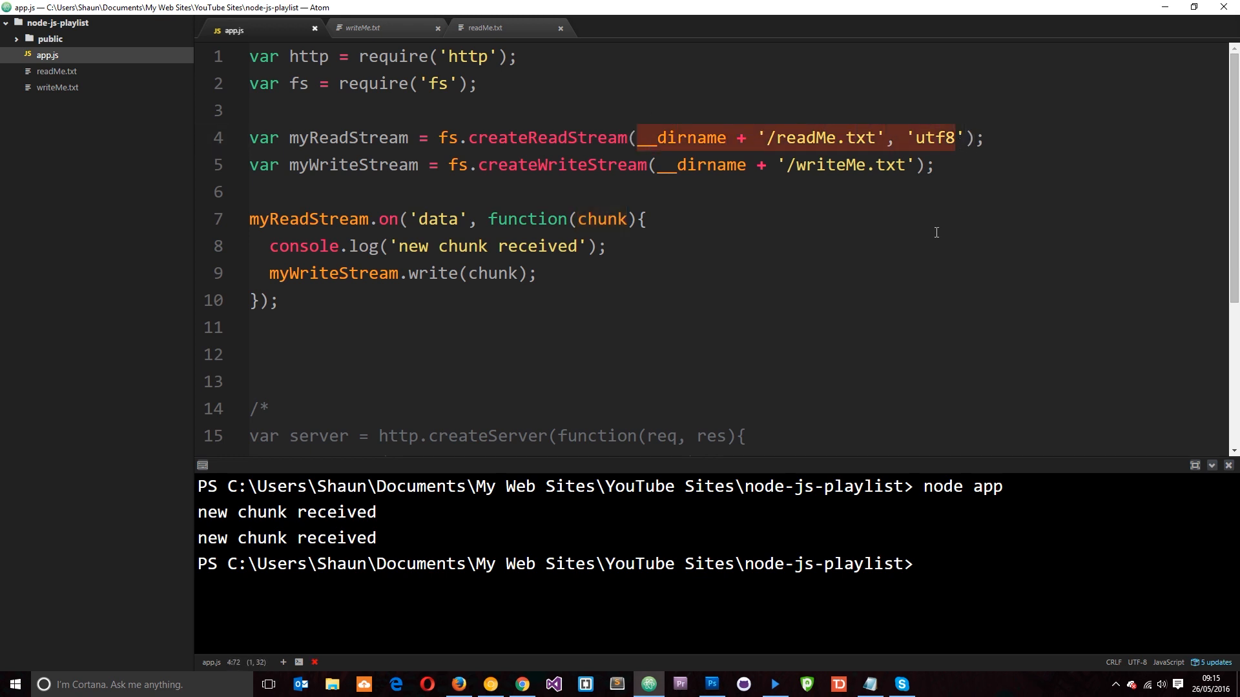
pyautogui.moveTo(686, 302)
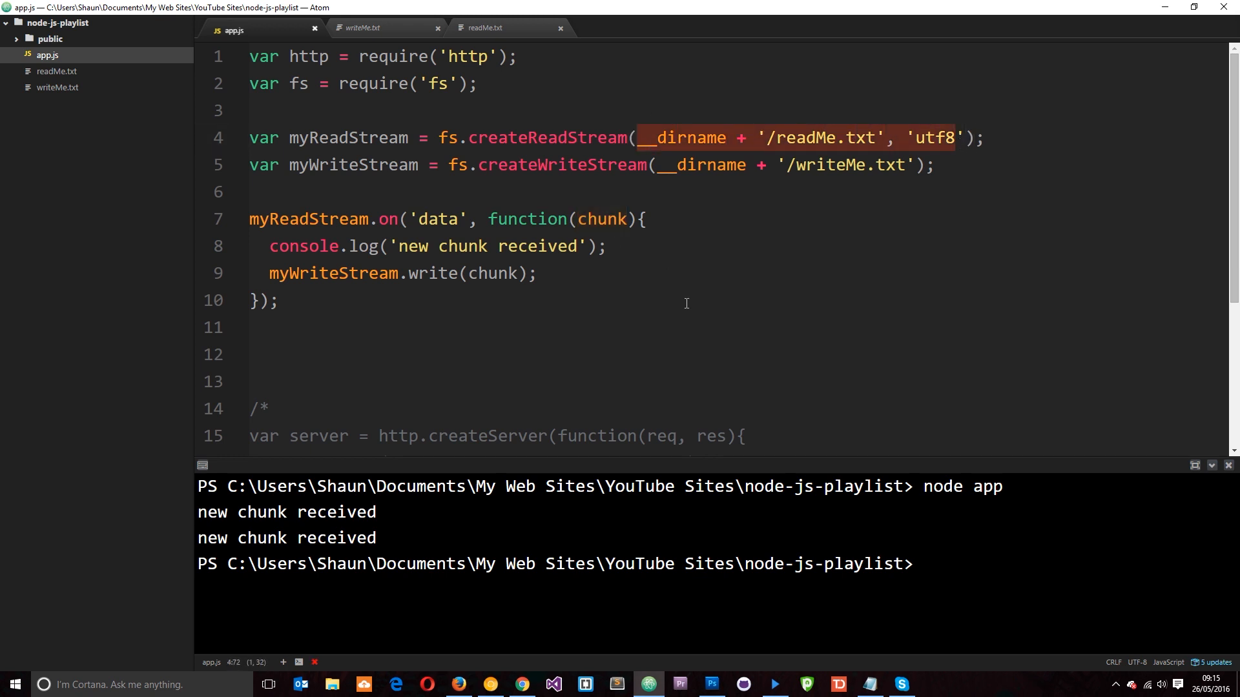
pyautogui.moveTo(848, 299)
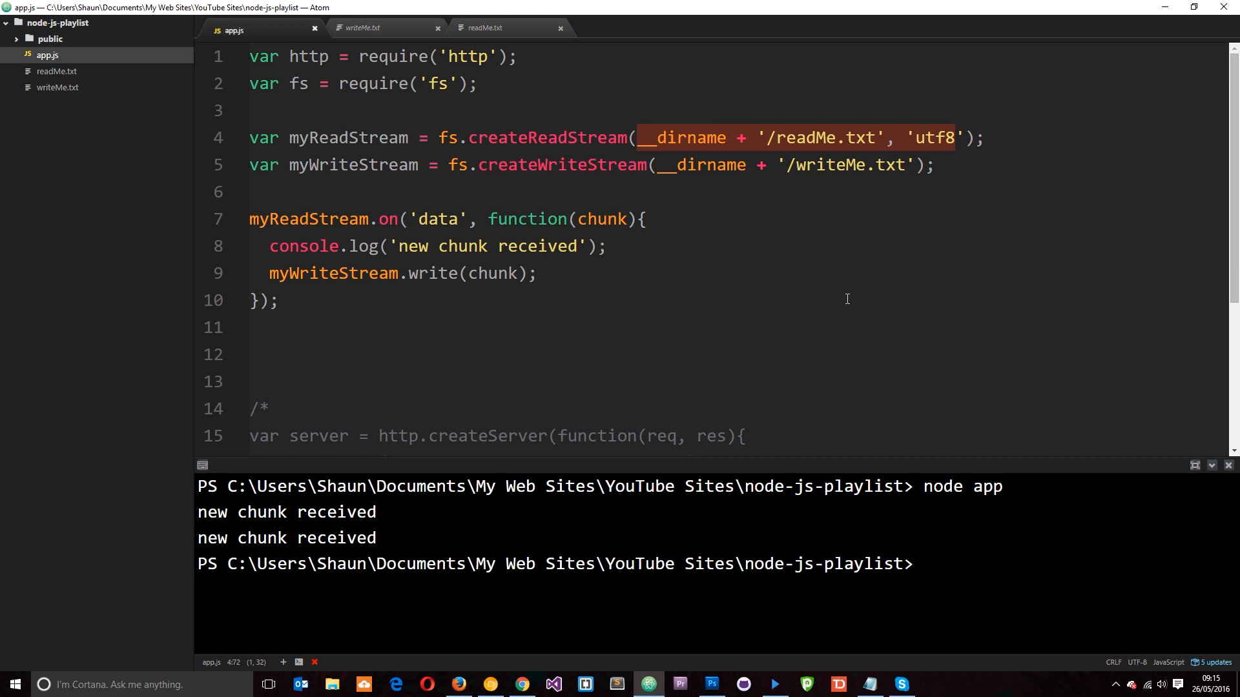
pyautogui.moveTo(1032, 152)
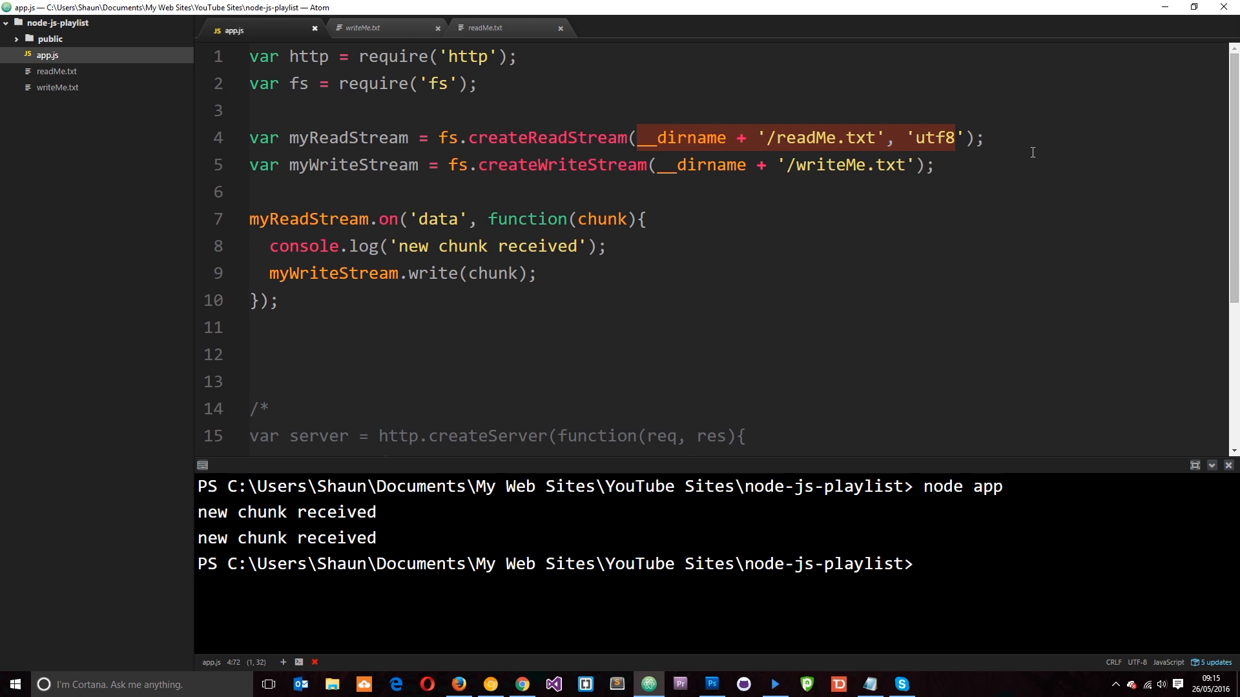
pyautogui.moveTo(775, 395)
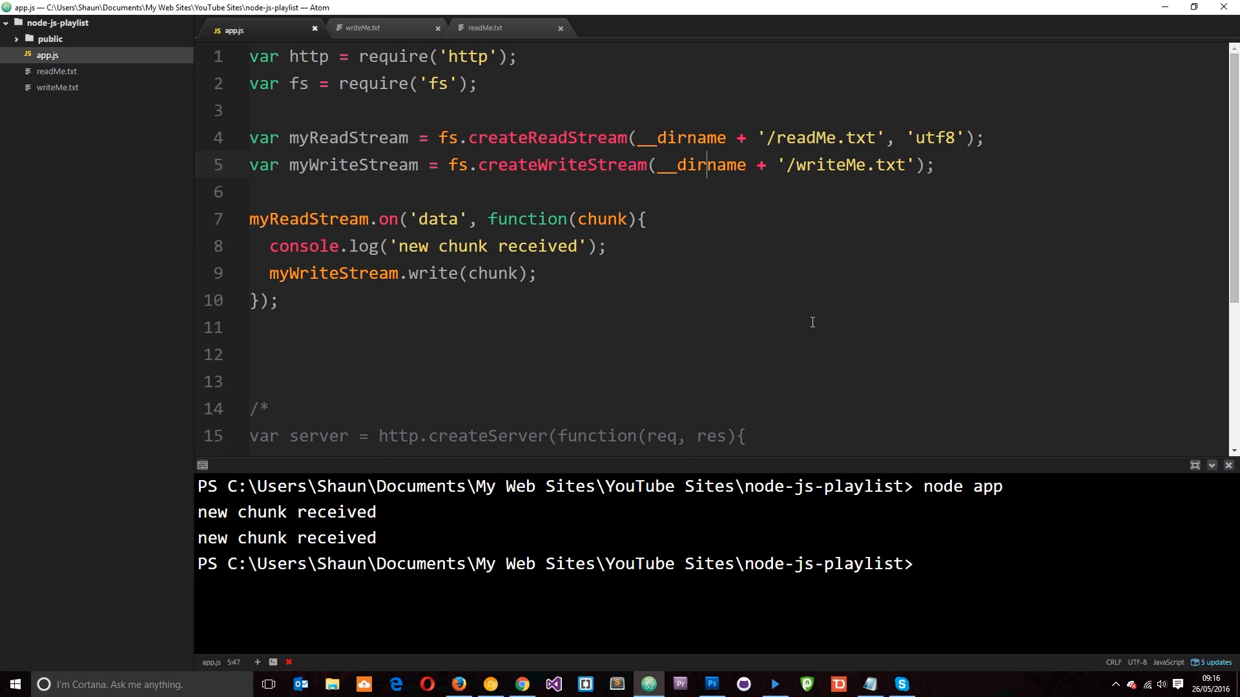
pyautogui.moveTo(348, 273)
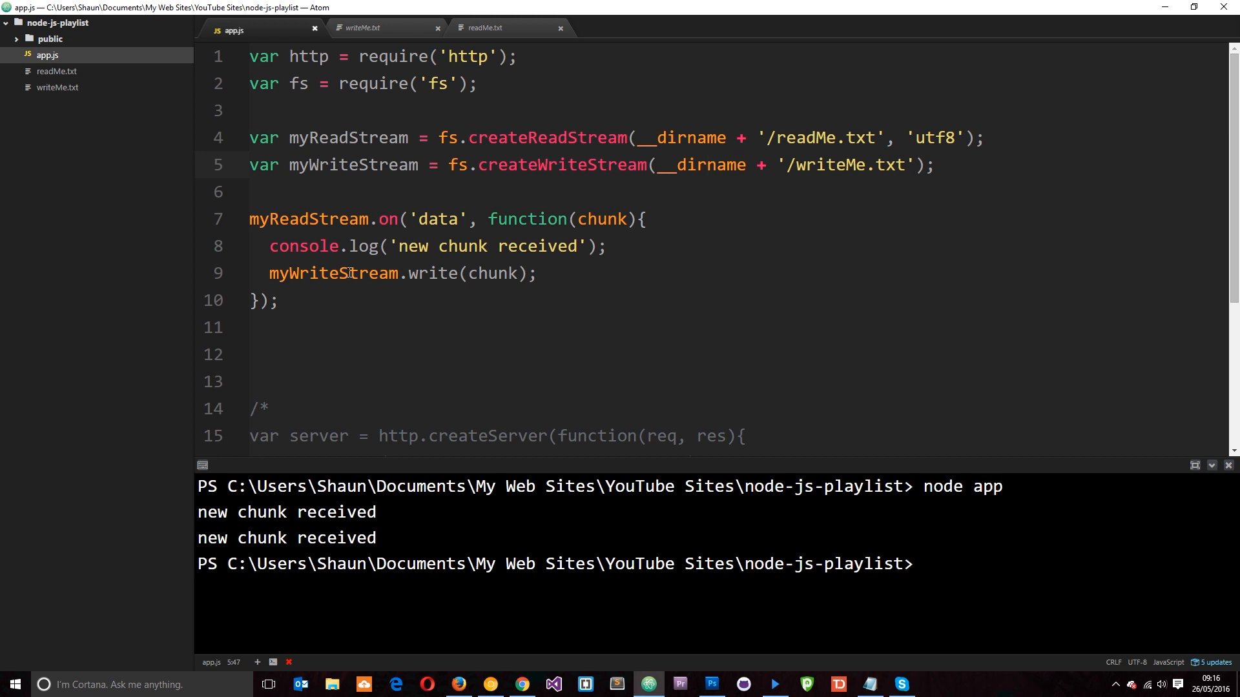